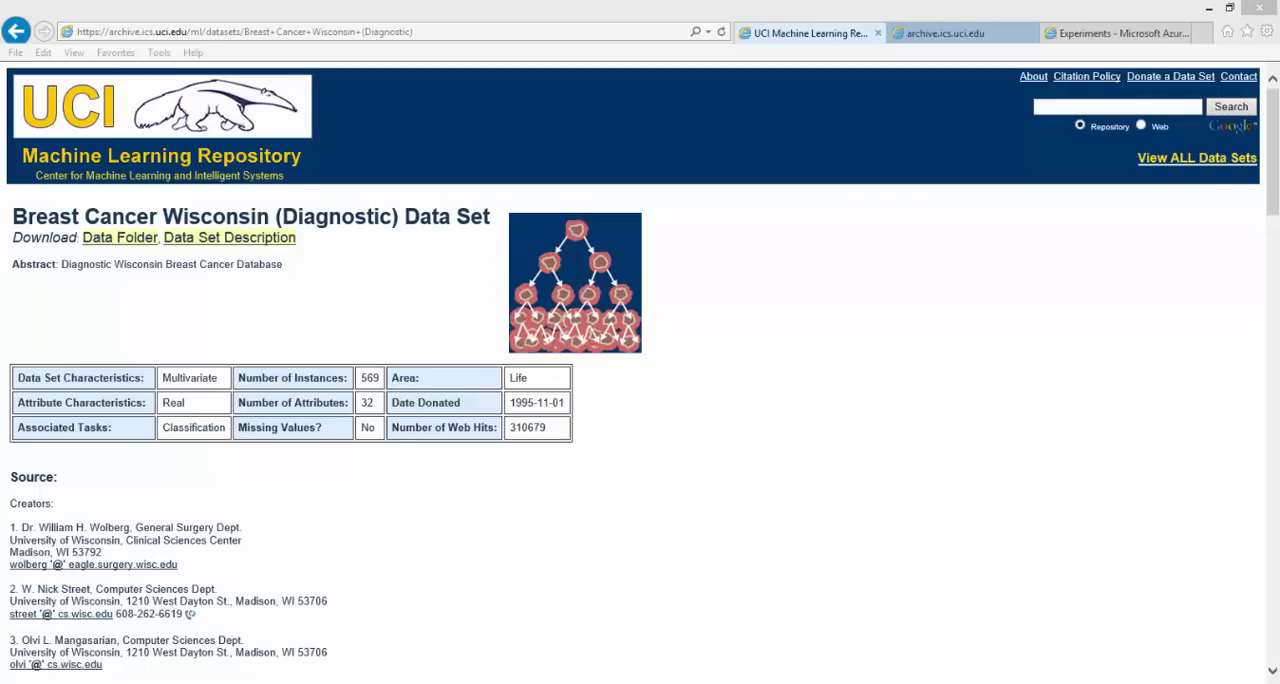
- Show the Breast Cancer WI Demo workbook's ETL sheet with its Workbook Queries pane
left_click(120, 238)
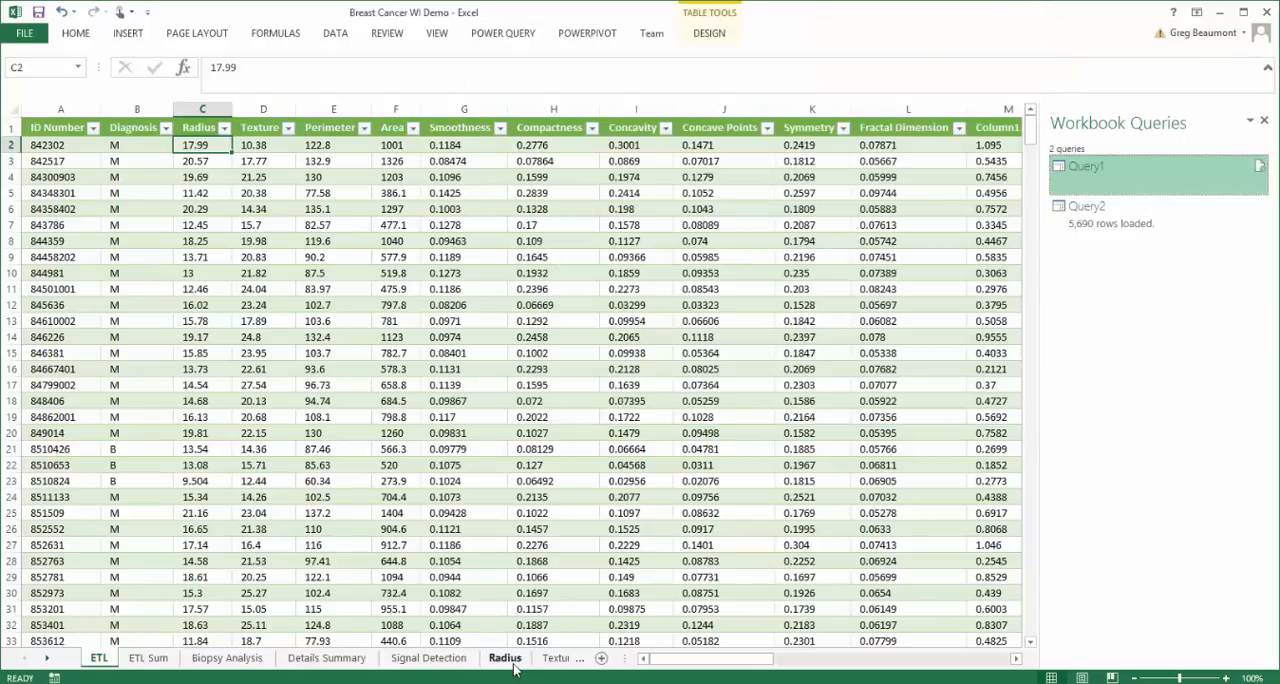
- Show the Radius analysis sheet with its histogram, avg/max/min and running-total charts
left_click(504, 656)
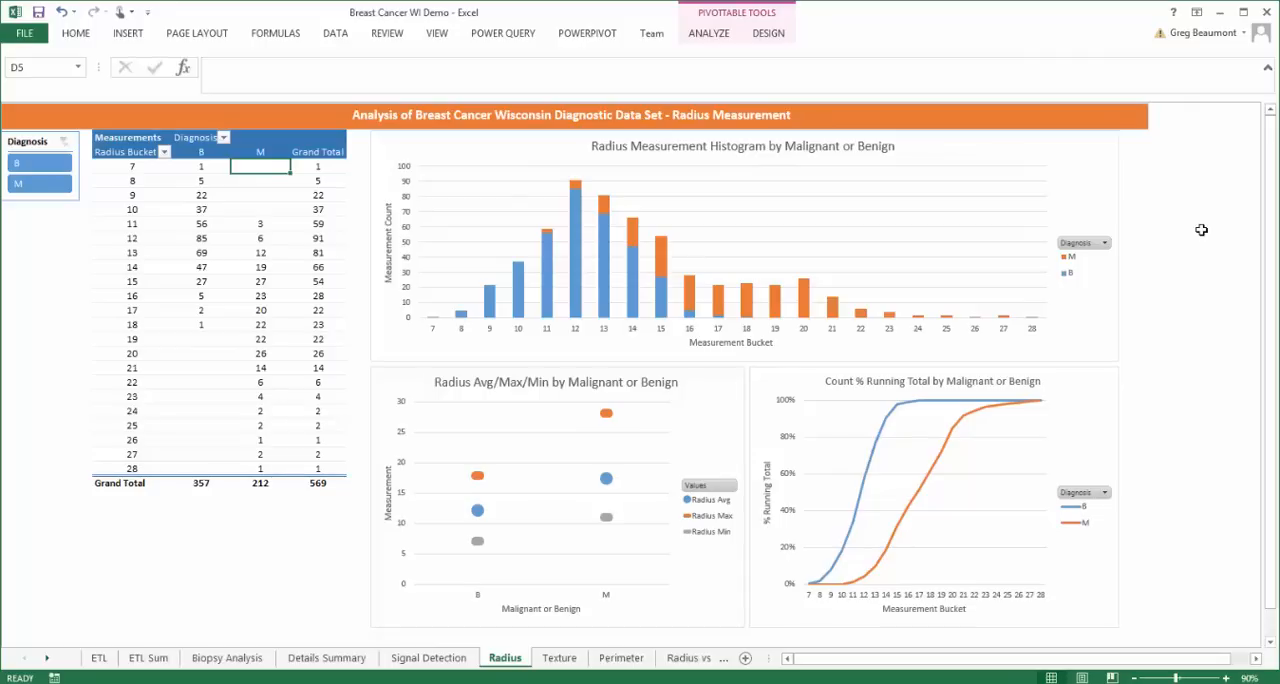
mouse_move(716, 312)
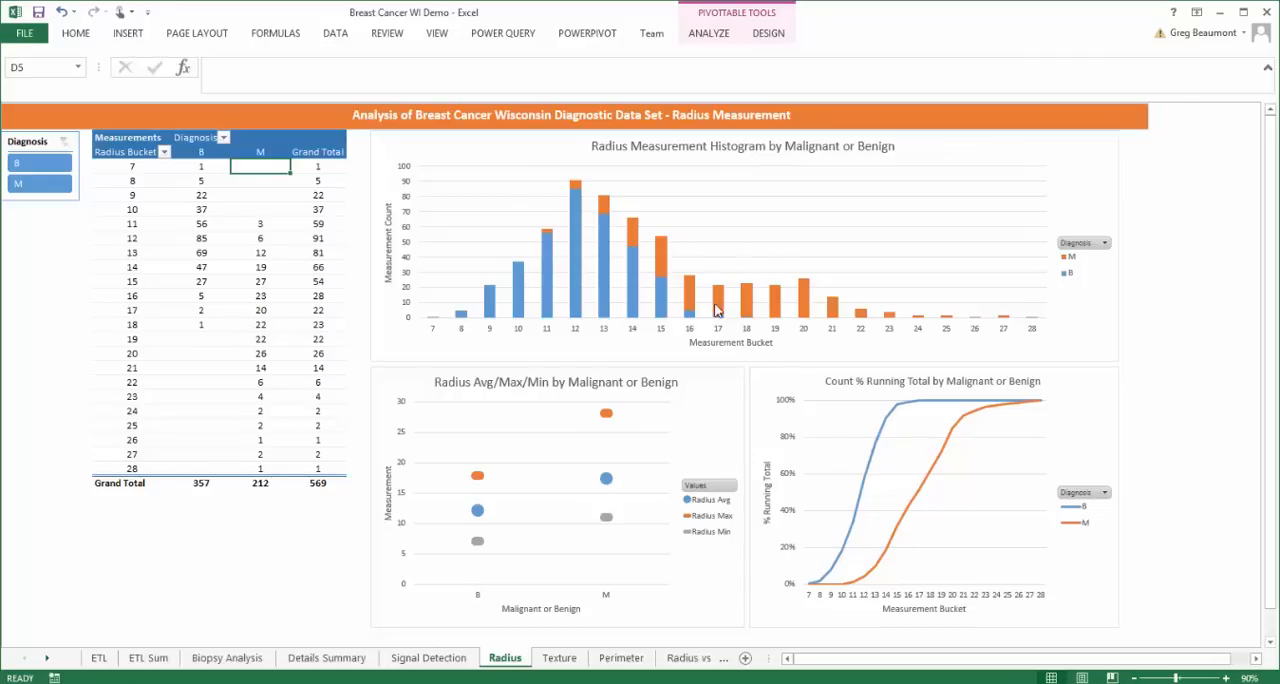
mouse_move(716, 304)
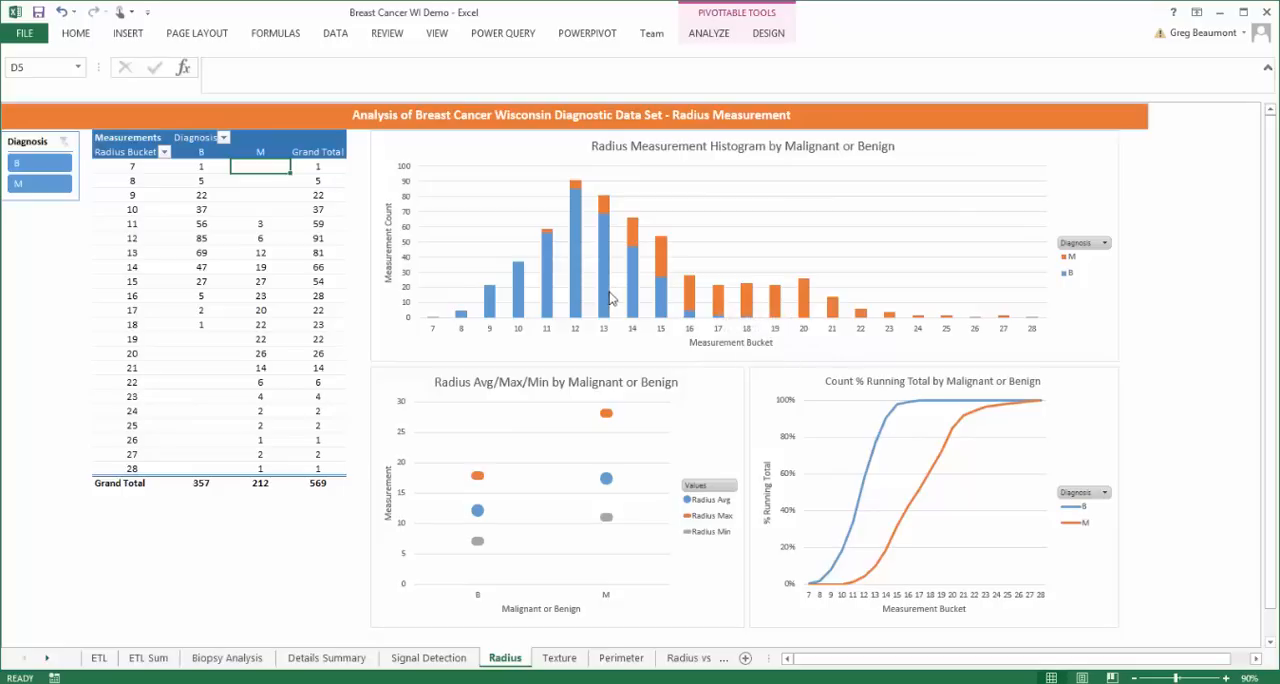
mouse_move(608, 298)
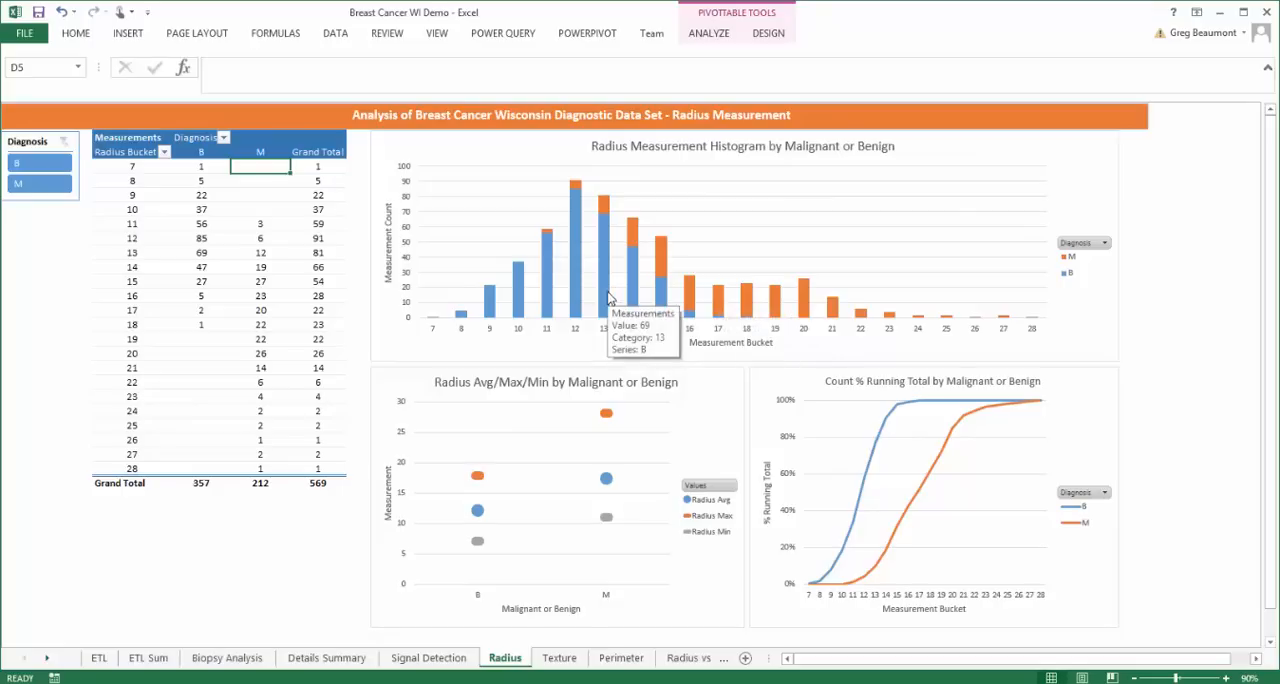
mouse_move(556, 318)
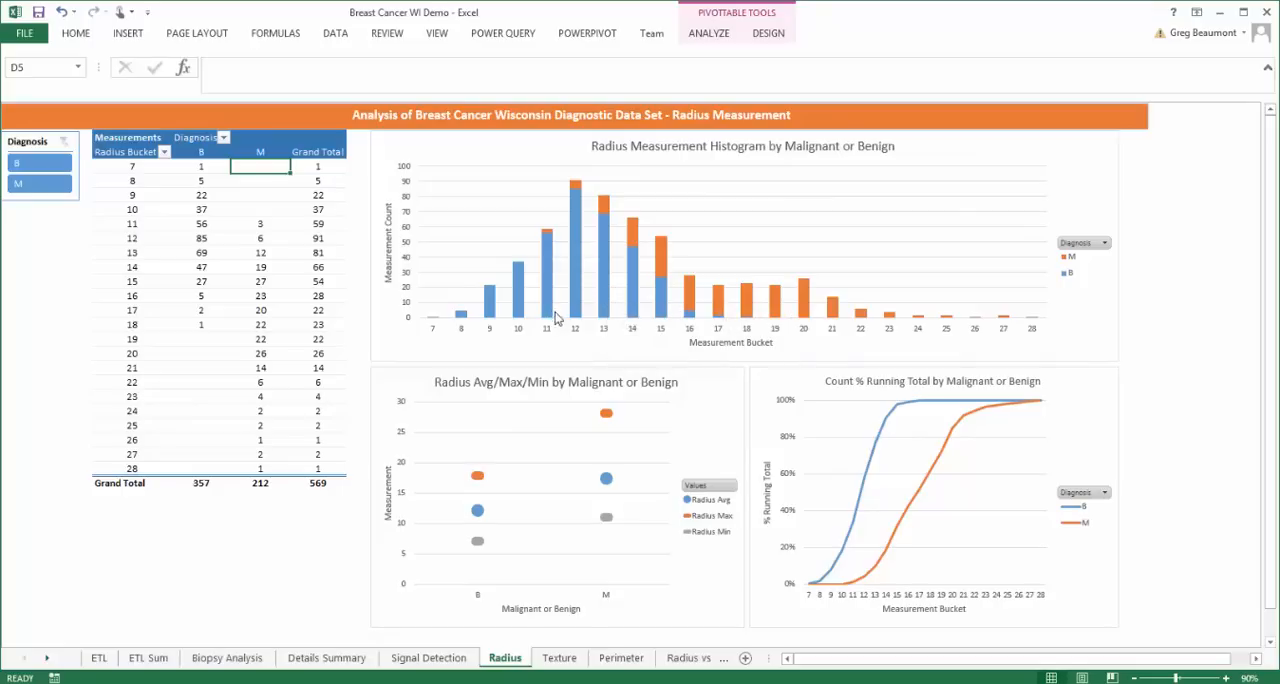
mouse_move(682, 336)
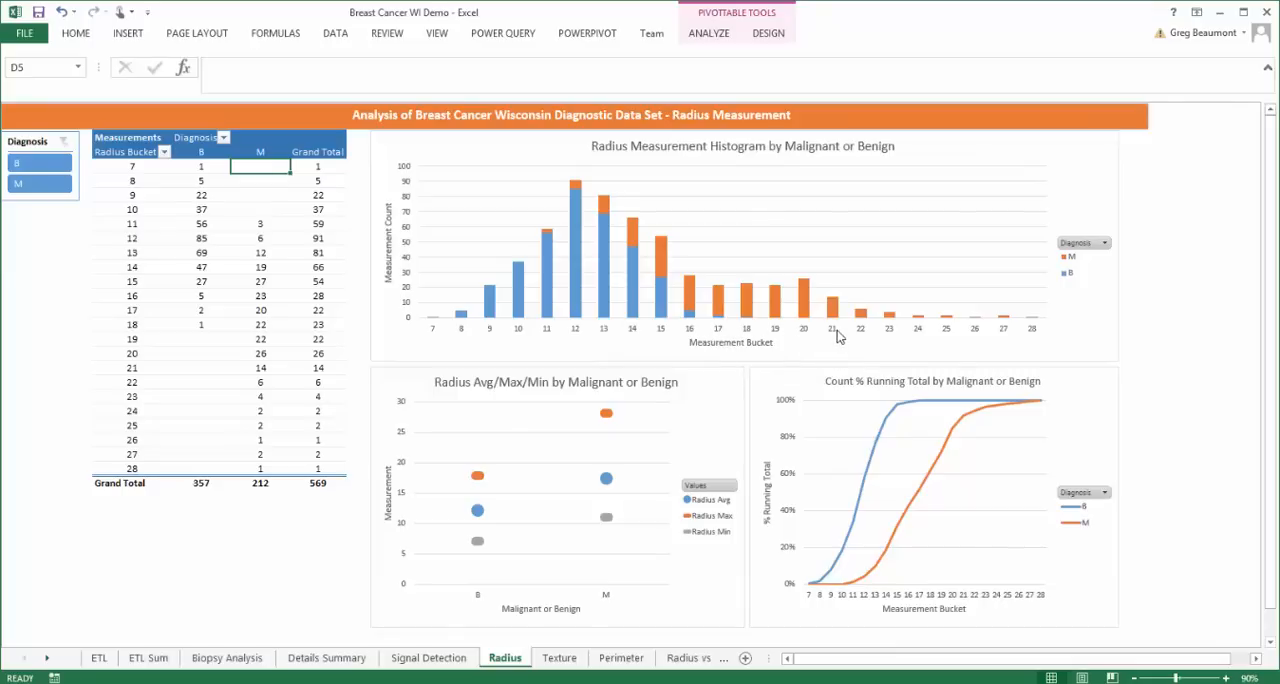
mouse_move(878, 462)
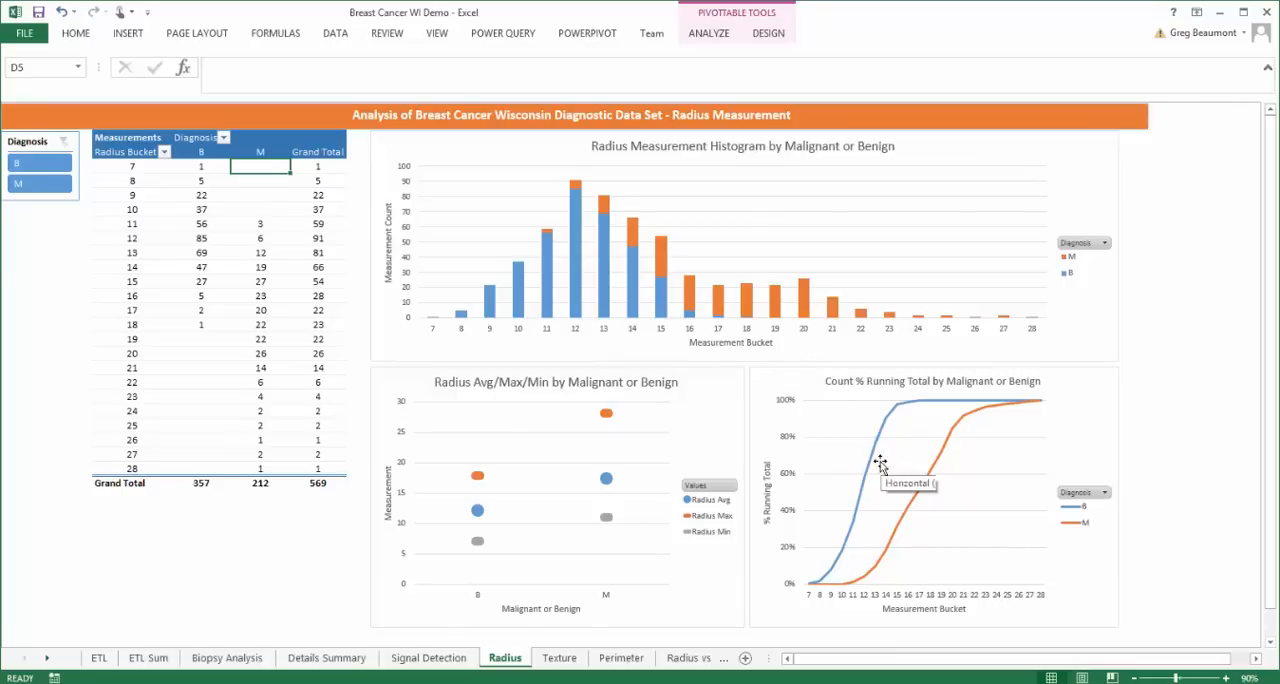
mouse_move(880, 464)
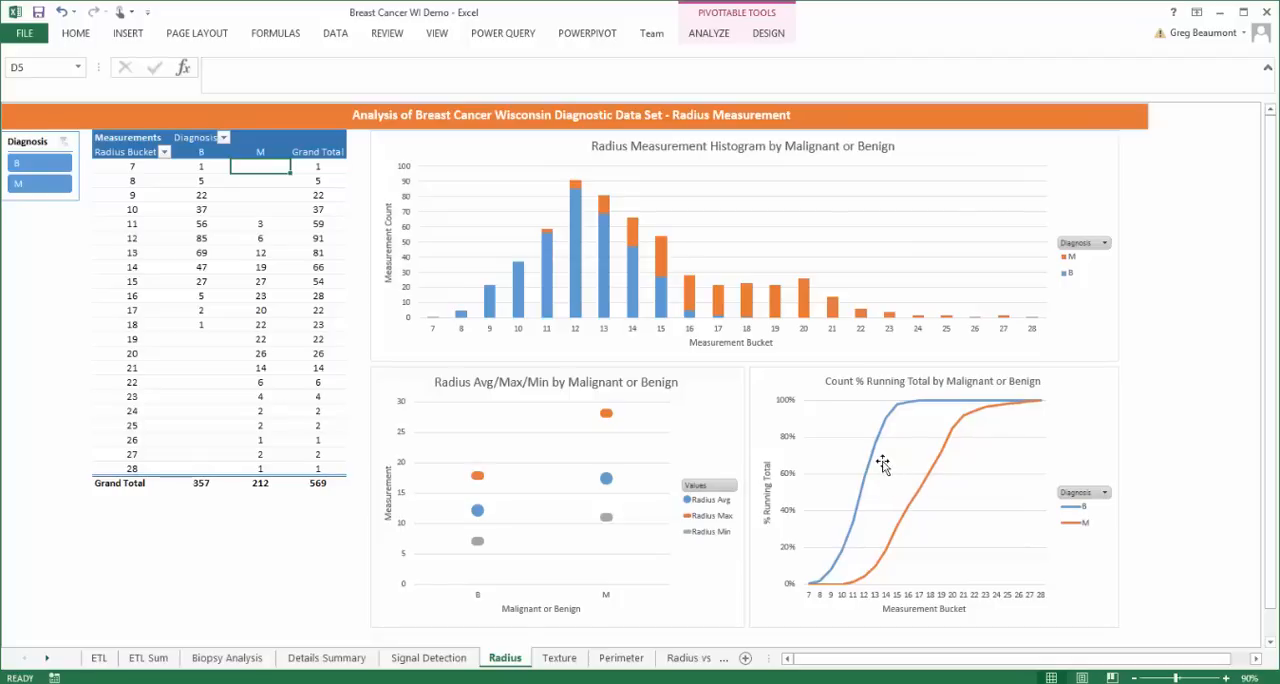
mouse_move(912, 484)
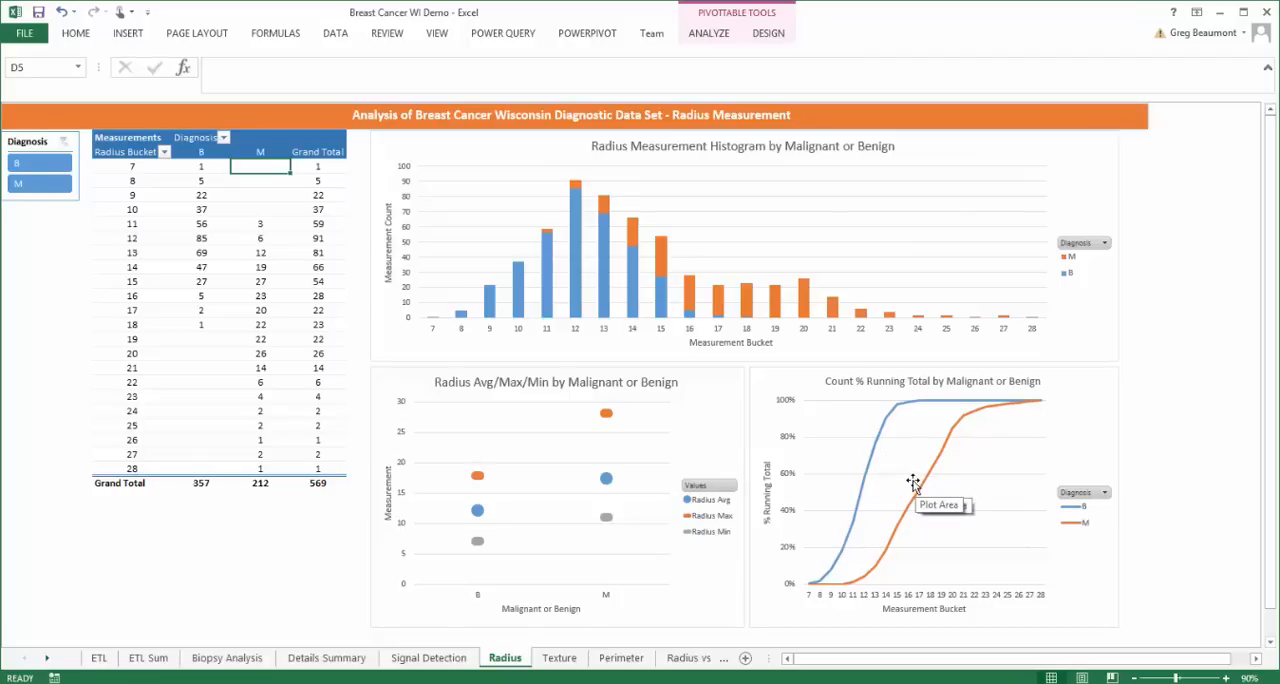
mouse_move(908, 484)
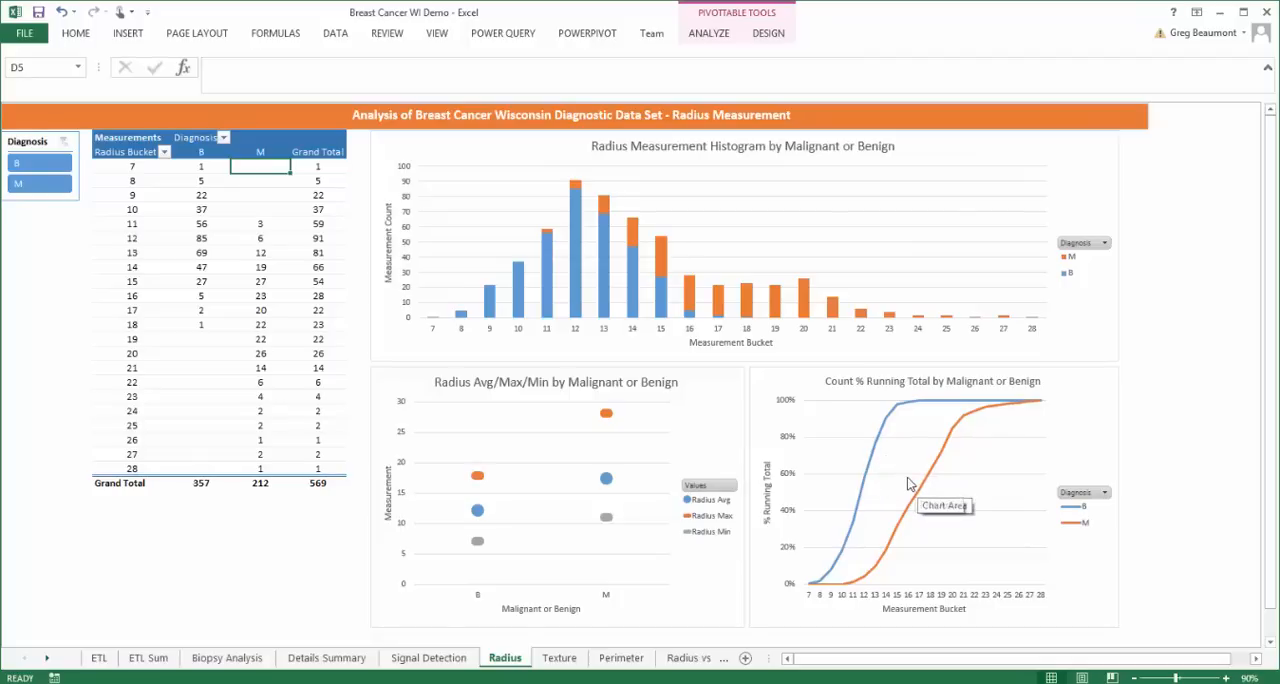
mouse_move(910, 484)
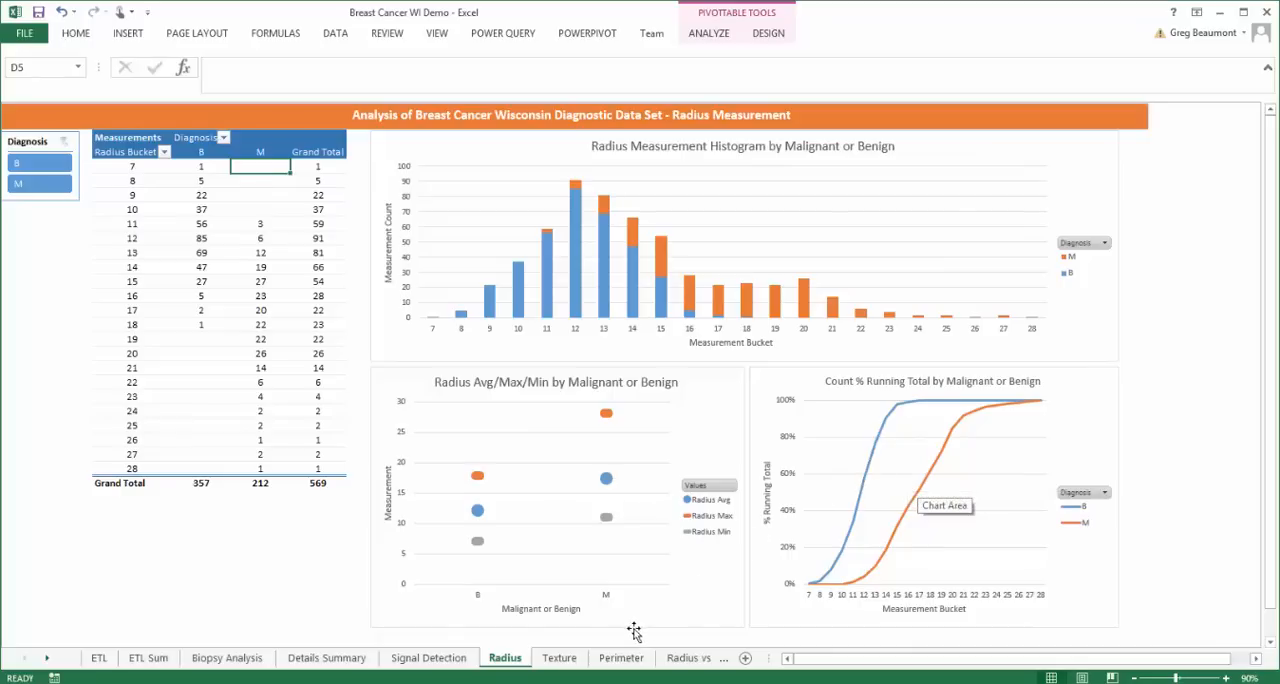
- View the Texture and then the Perimeter analysis sheets with their charts by diagnosis
left_click(558, 656)
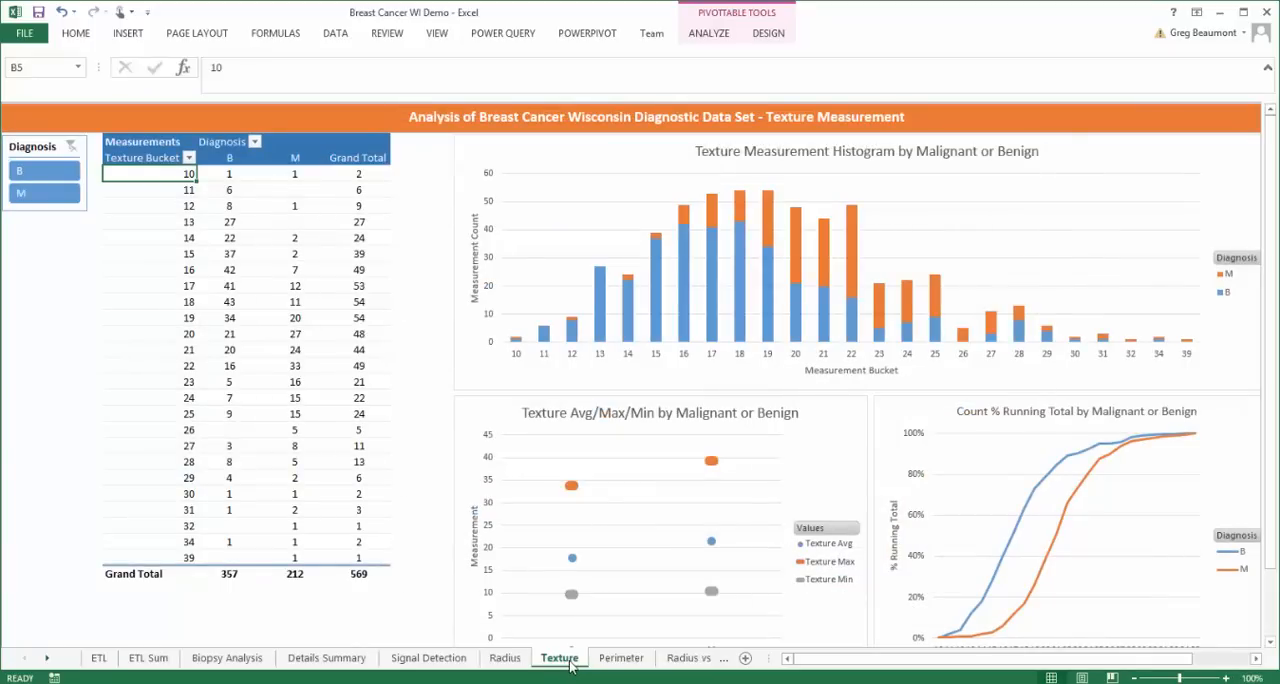
mouse_move(596, 664)
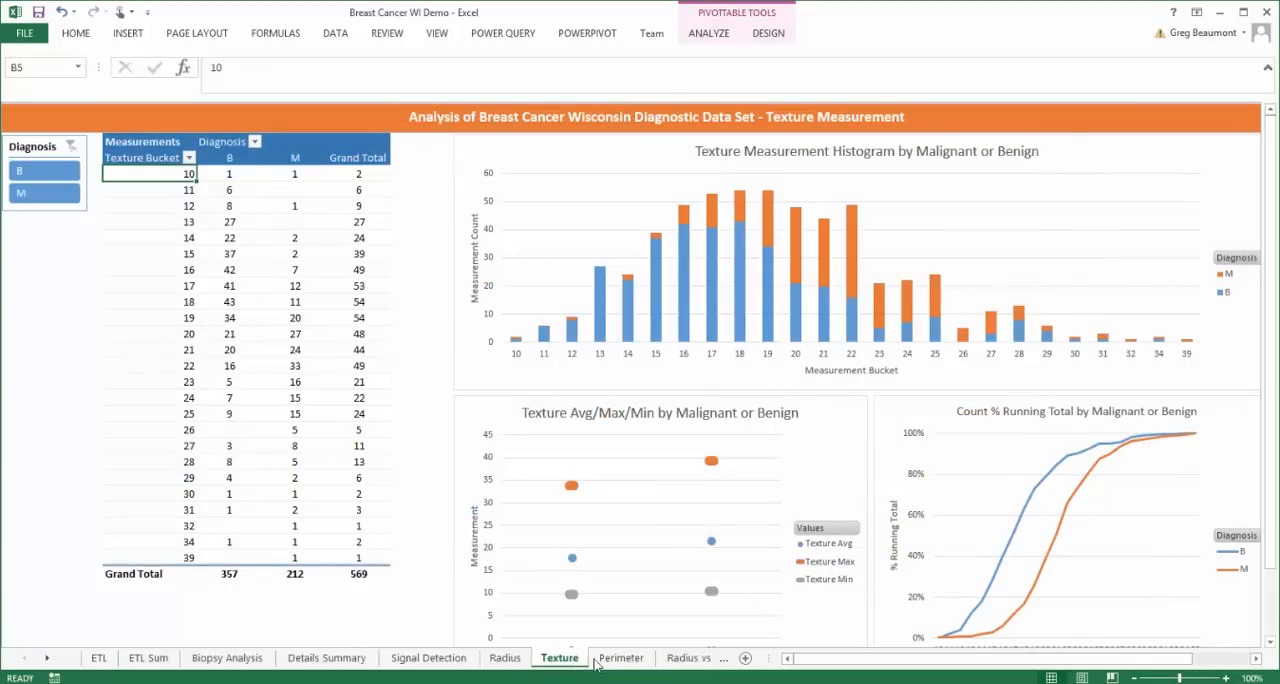
left_click(620, 658)
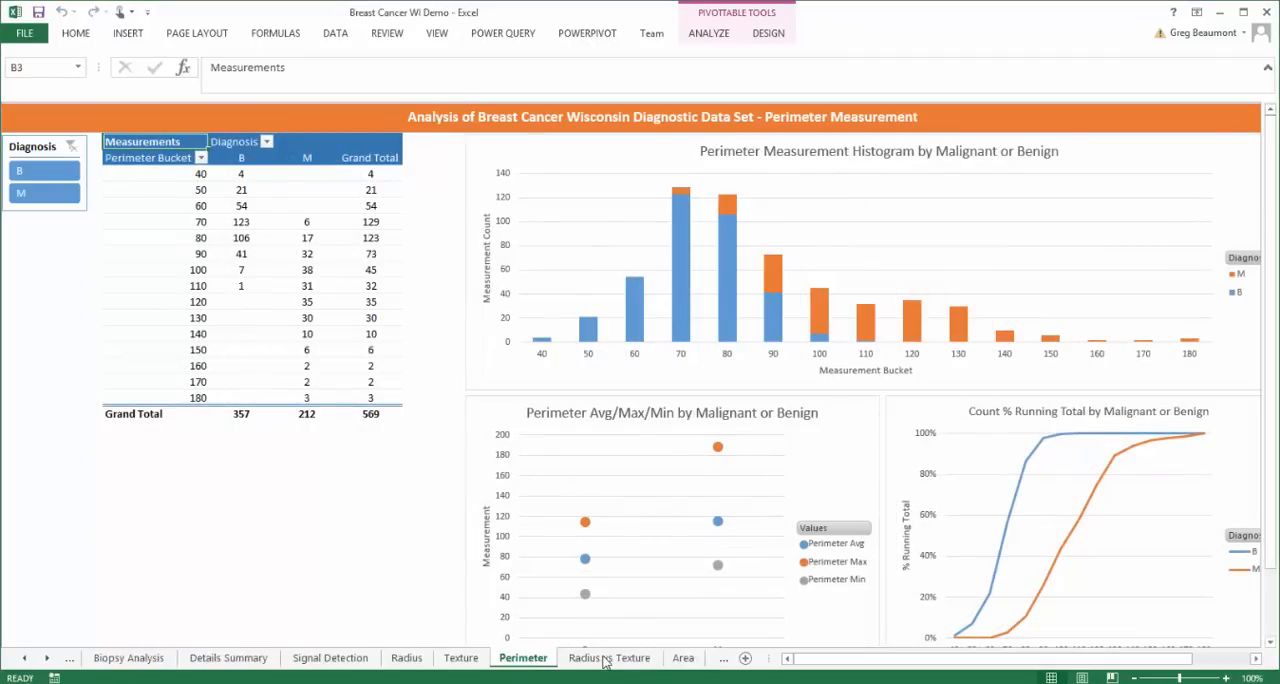
- Show the Radius vs Texture Power View scatter plot coloured by diagnosis
left_click(608, 656)
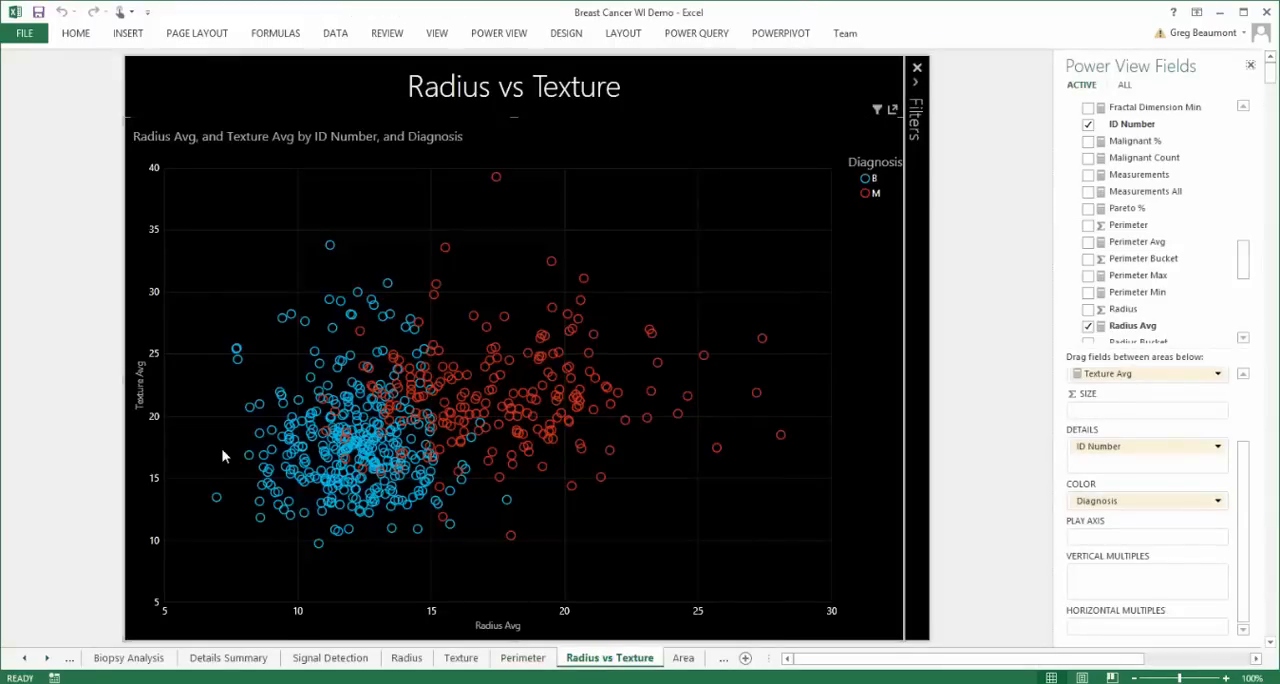
mouse_move(488, 612)
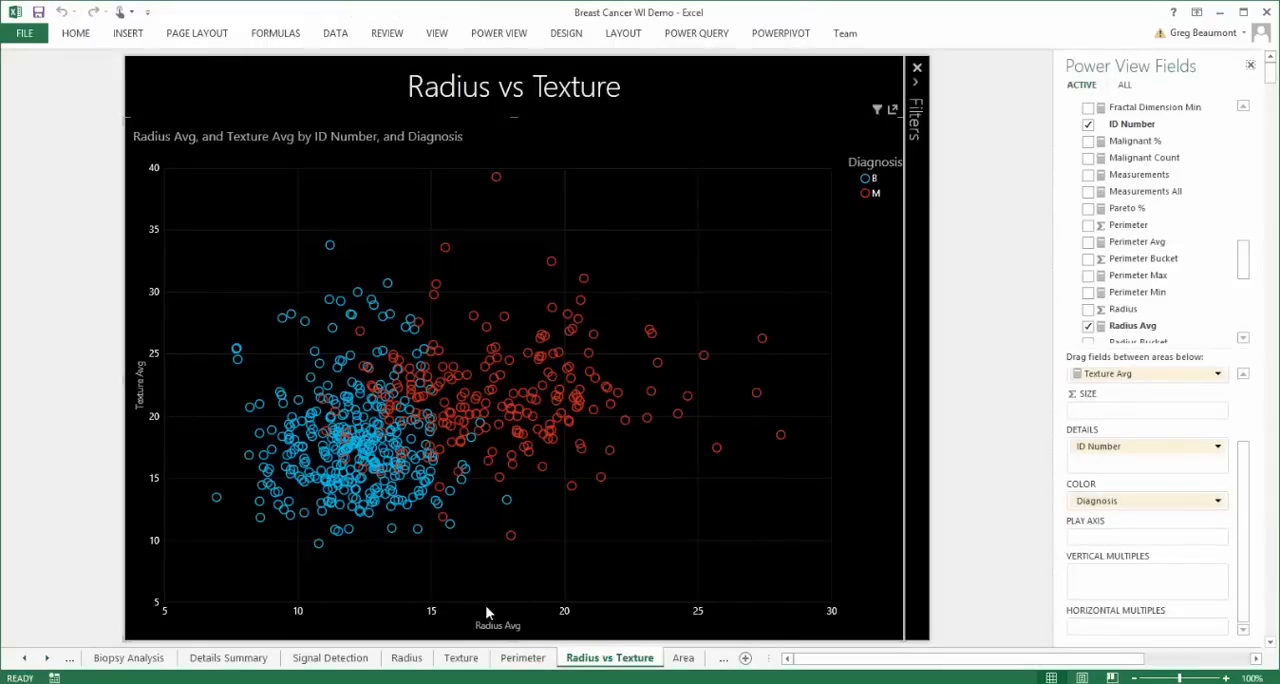
mouse_move(248, 516)
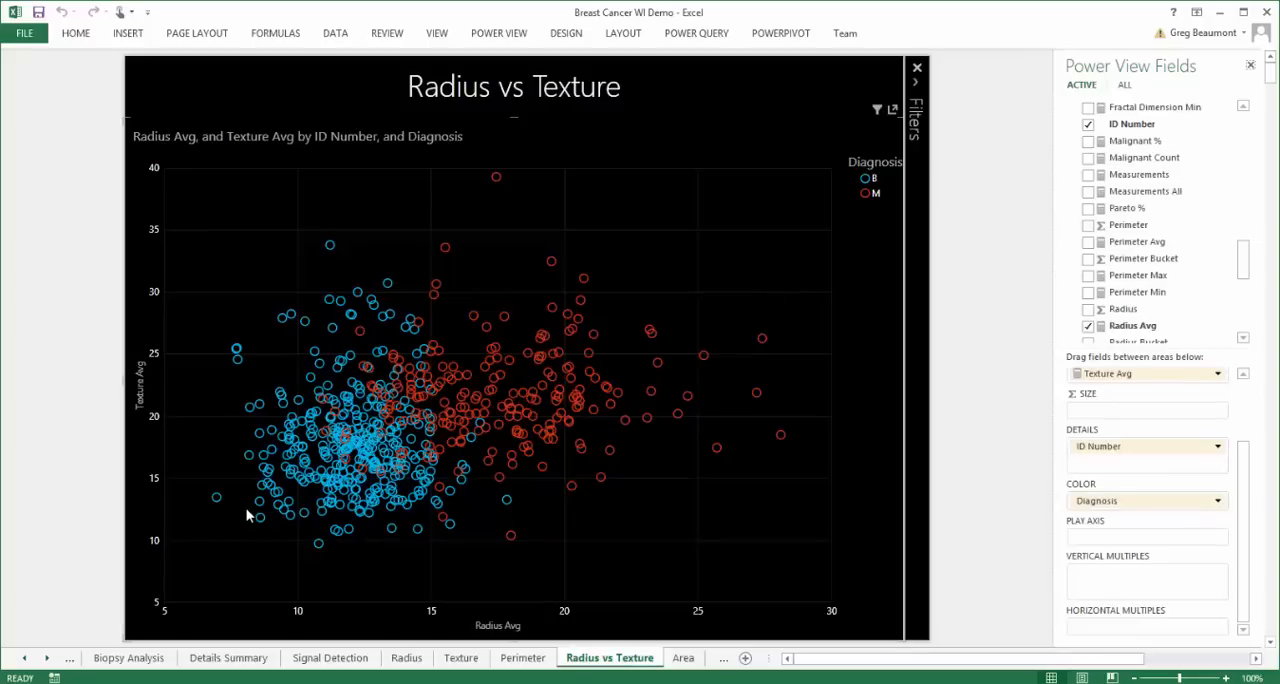
mouse_move(336, 464)
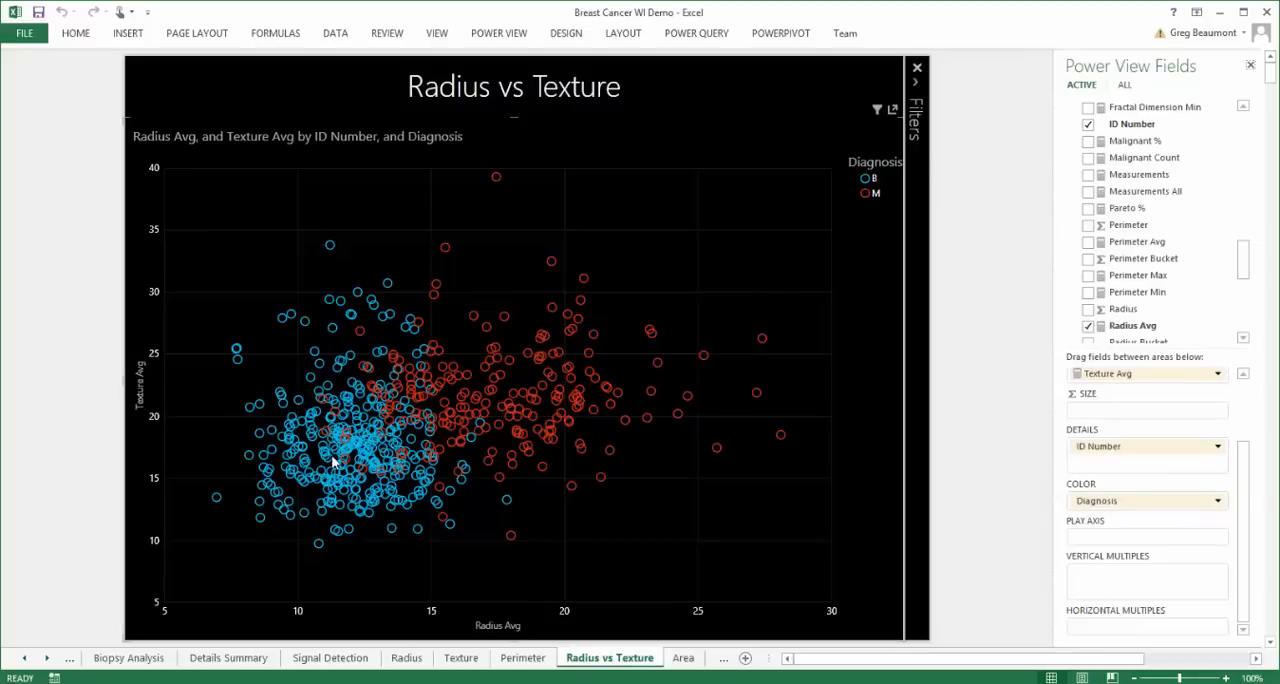
mouse_move(330, 464)
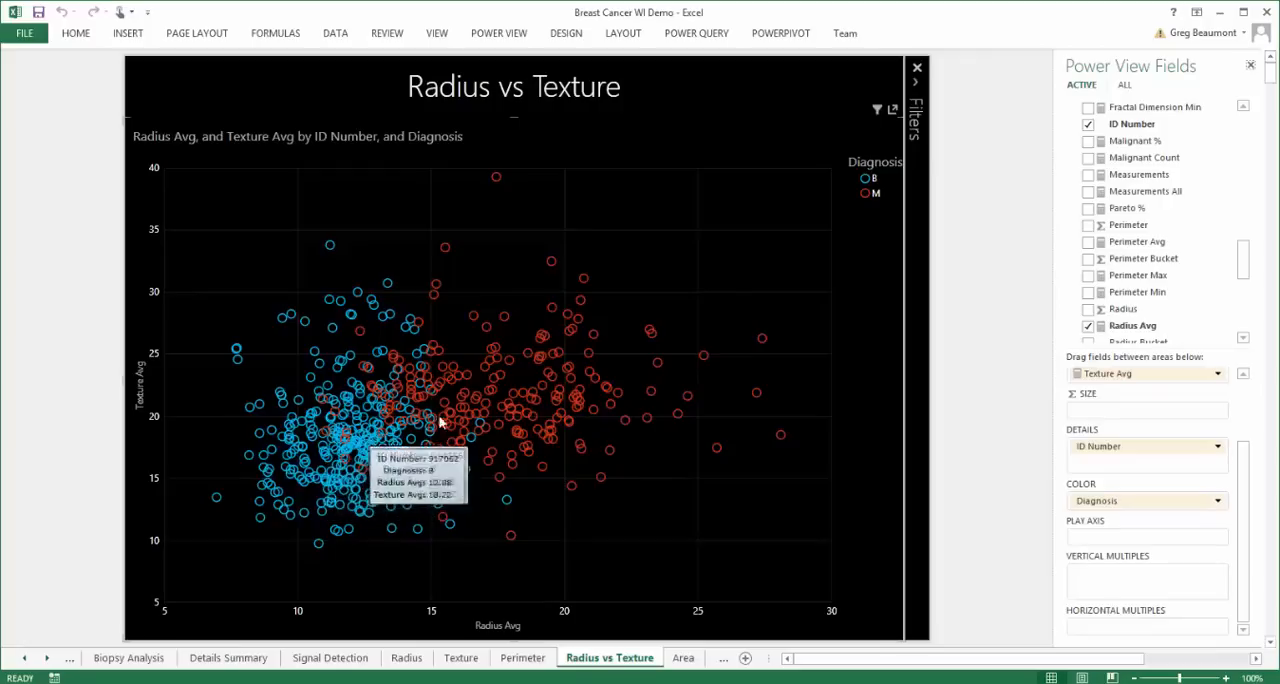
mouse_move(464, 416)
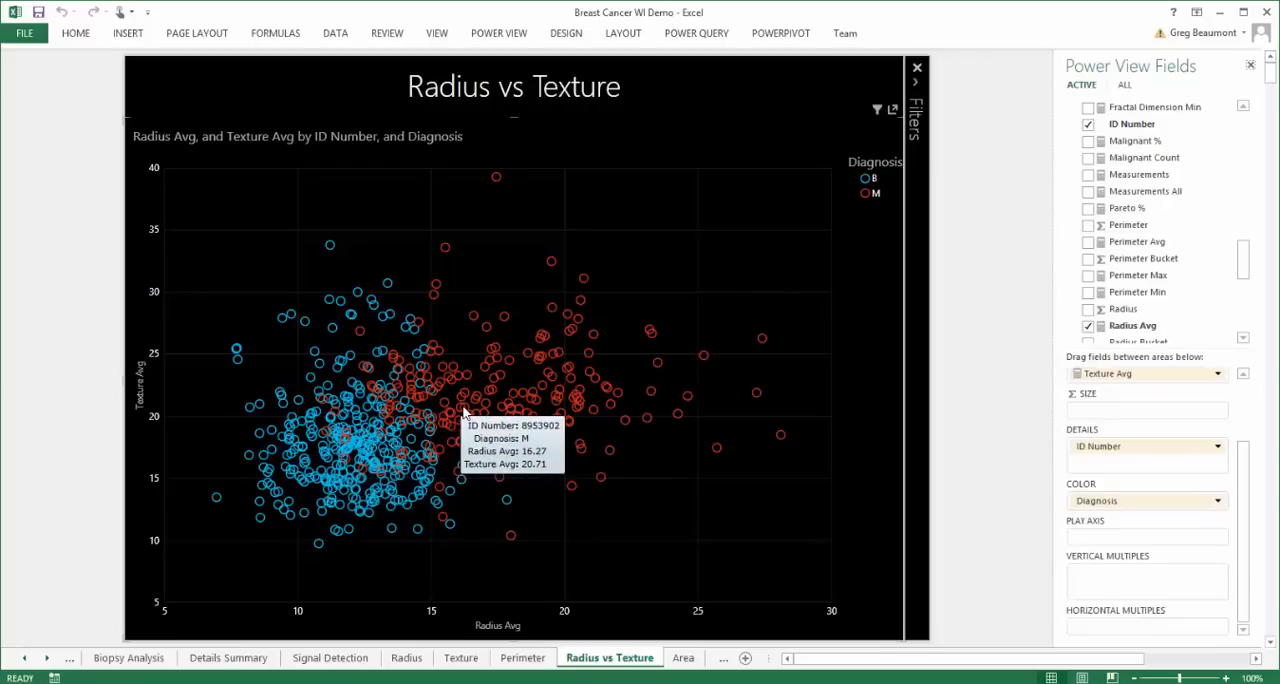
mouse_move(436, 424)
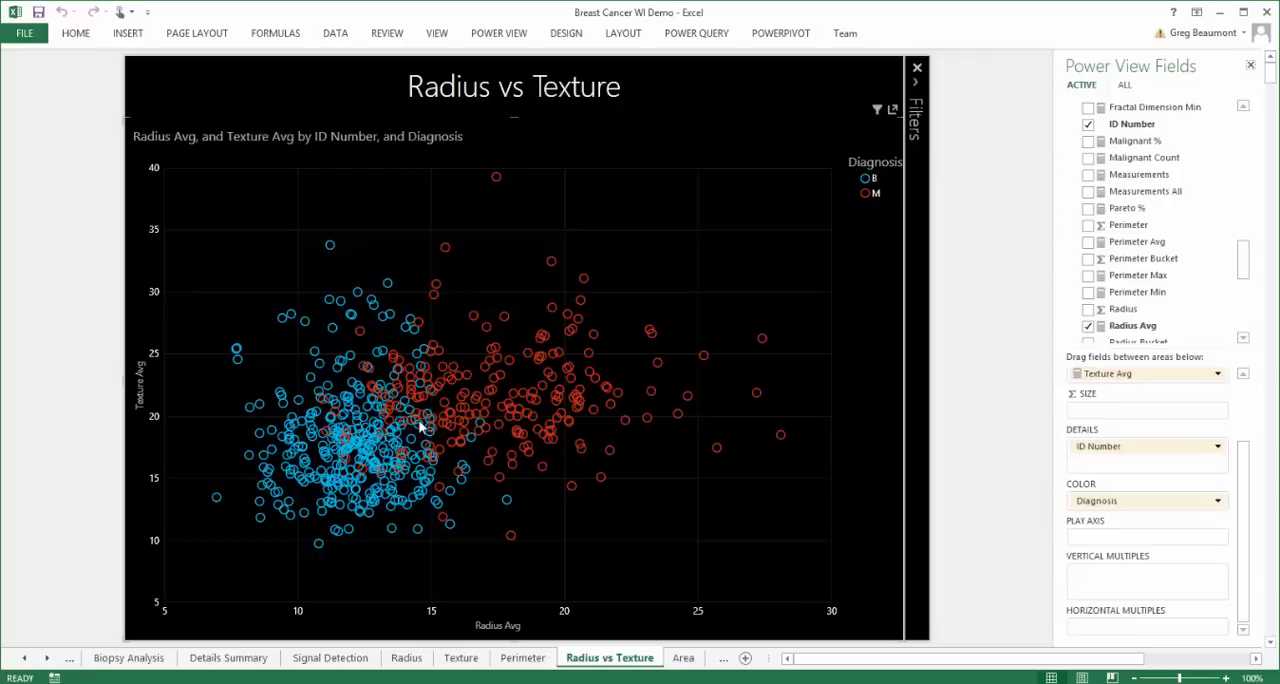
mouse_move(1146, 292)
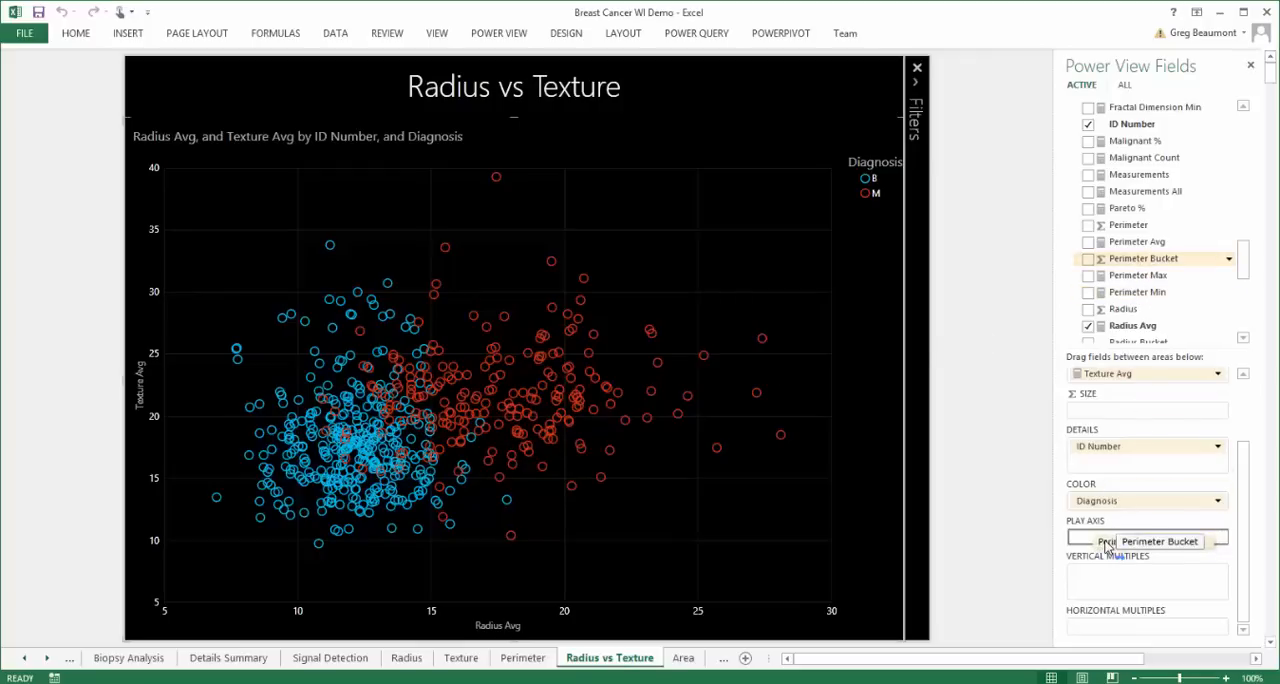
- Animate the scatter plot through the Perimeter Bucket play axis toward larger buckets
left_click(1108, 540)
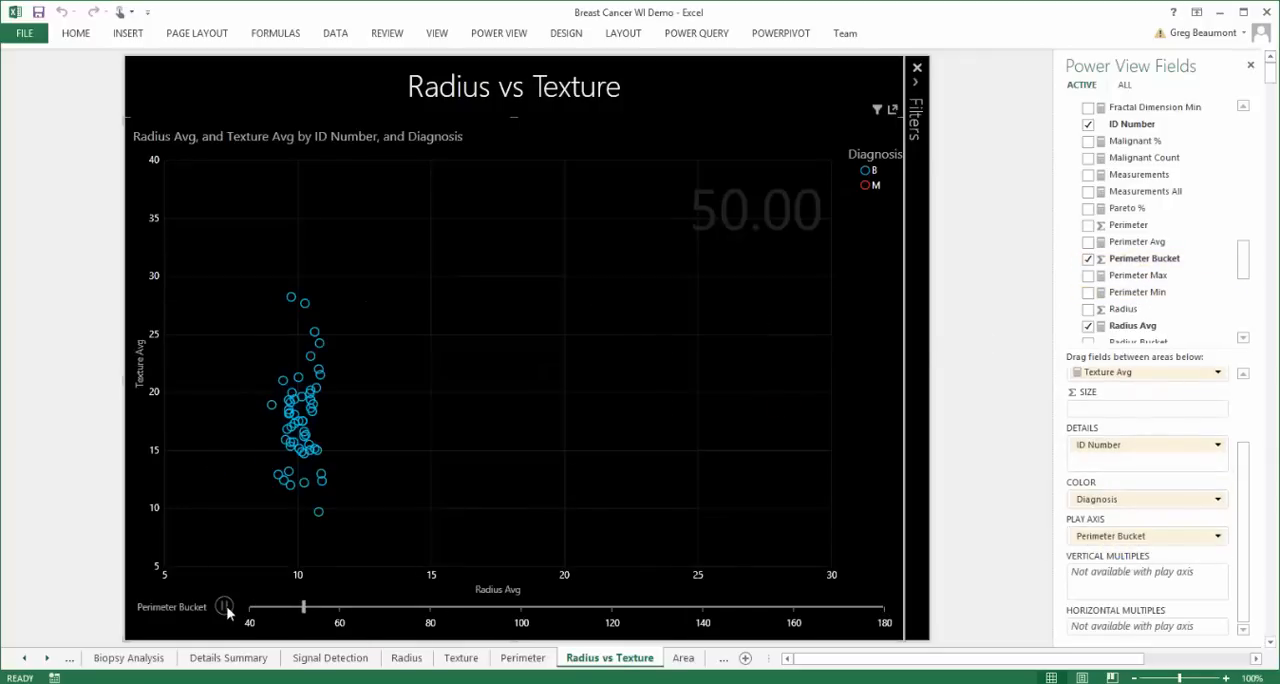
left_click_drag(304, 608, 484, 608)
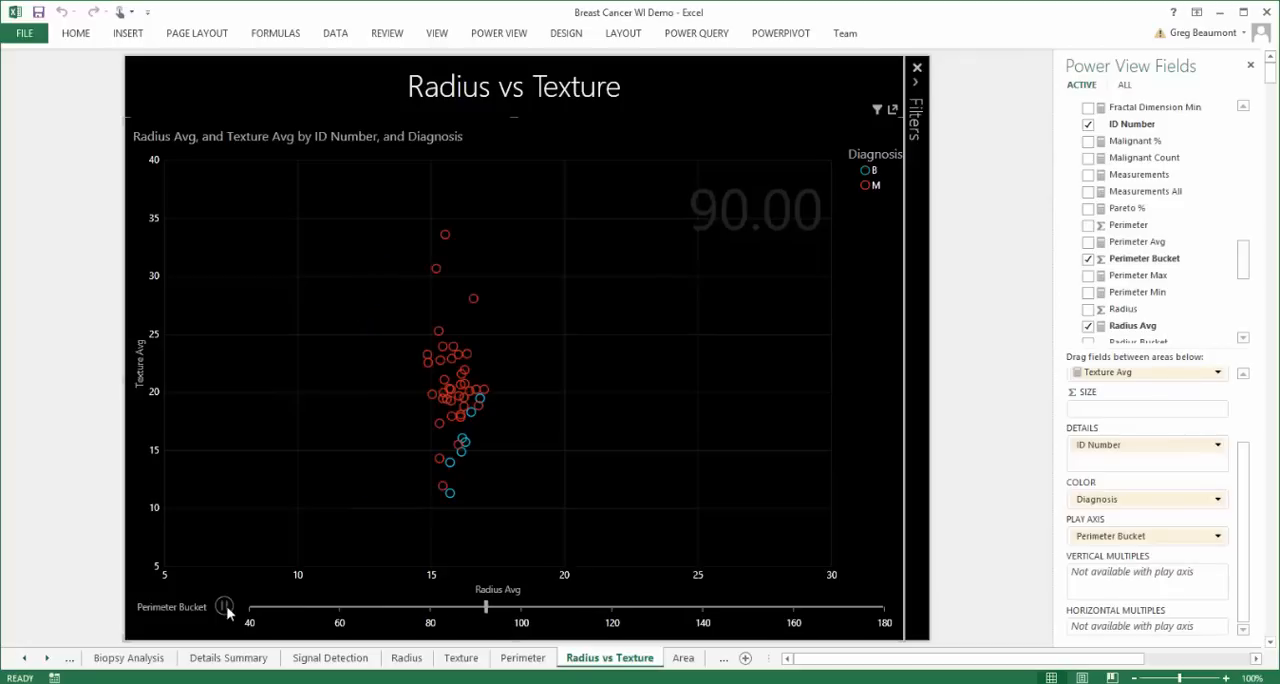
left_click_drag(484, 608, 668, 608)
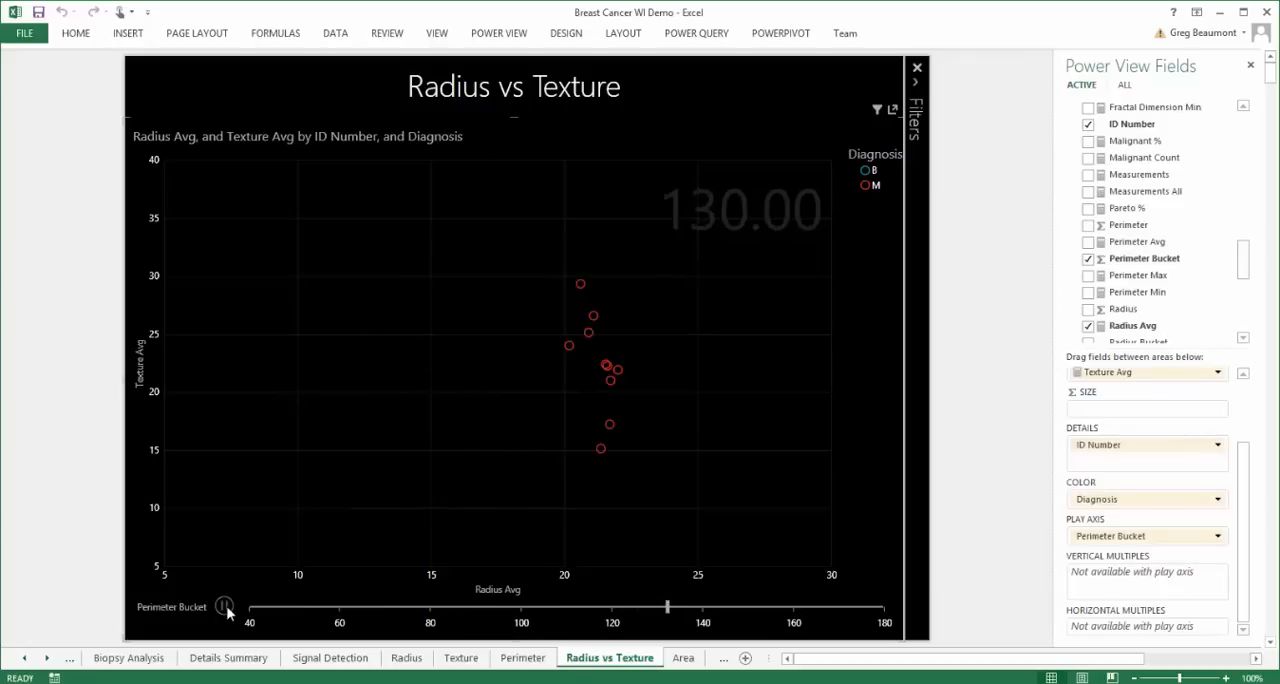
left_click_drag(668, 608, 848, 608)
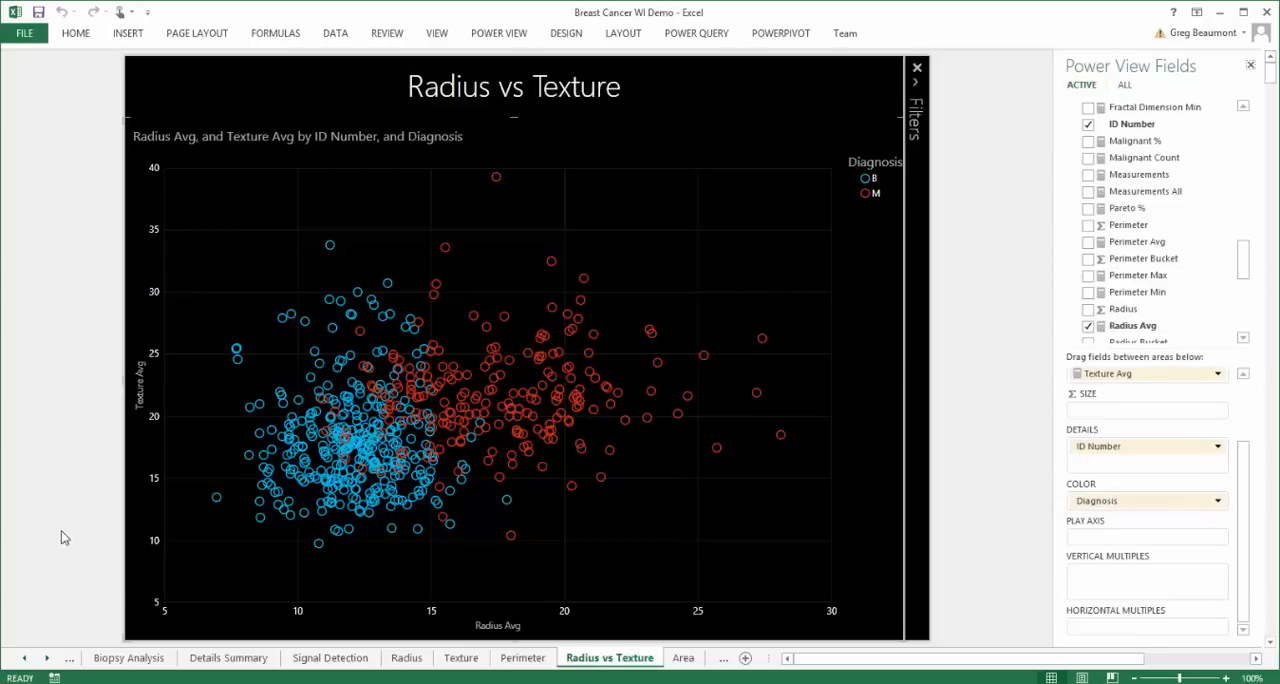
- Show the ML BC Upload sheet and inspect a few Diagnosis values
left_click(48, 656)
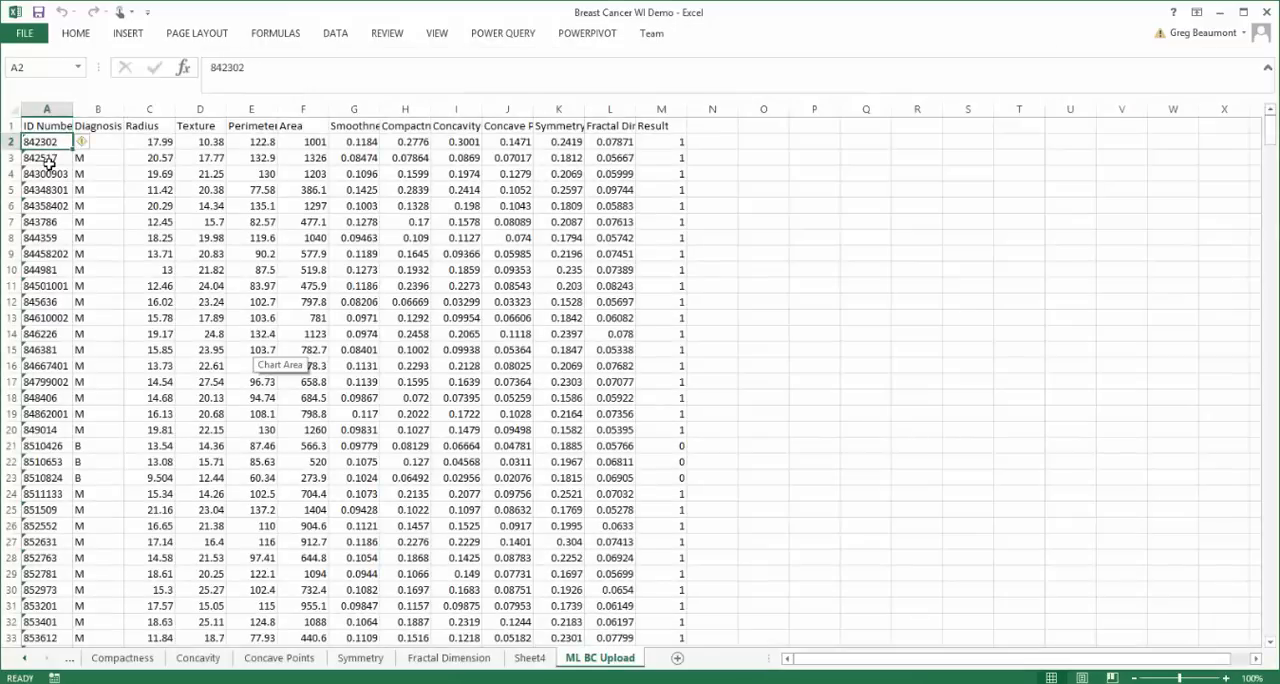
left_click(46, 174)
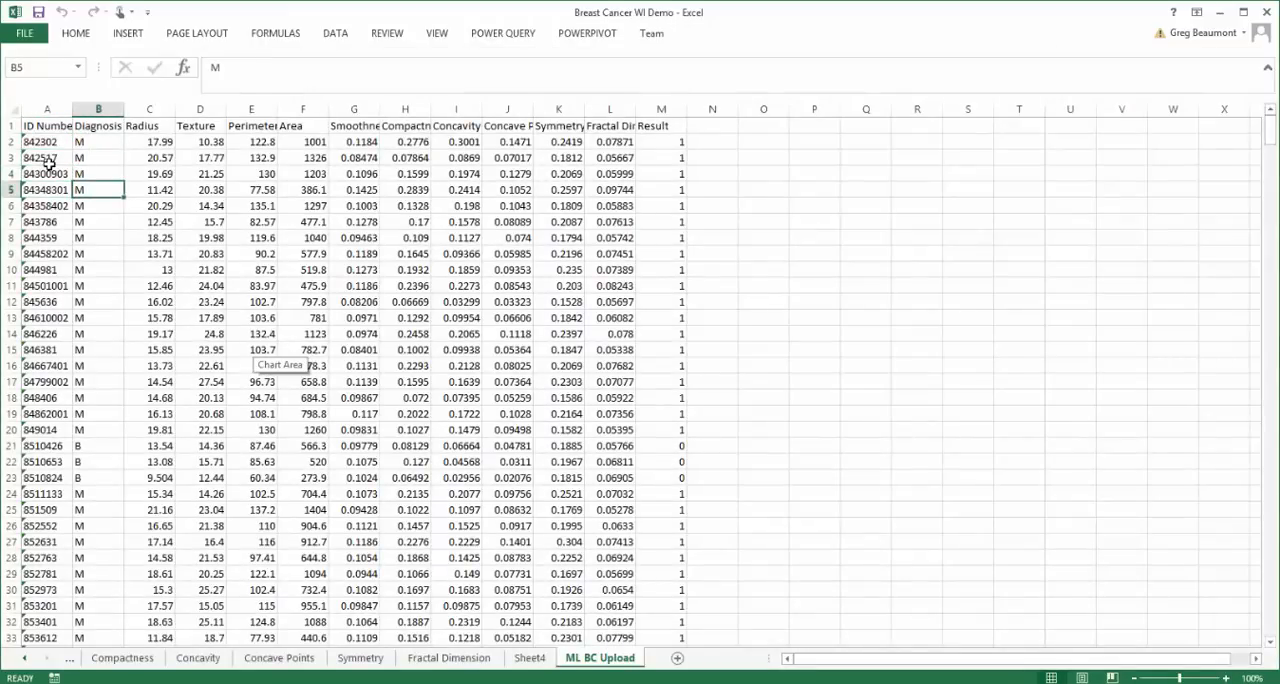
left_click(508, 190)
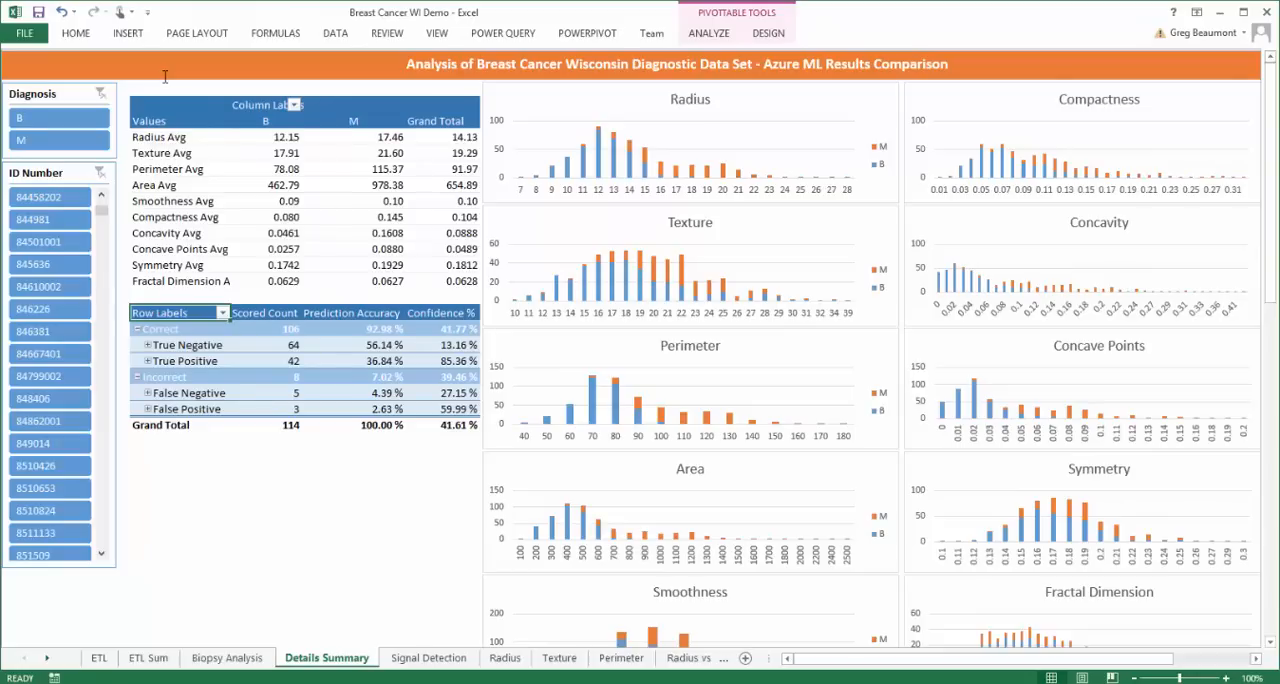
mouse_move(552, 158)
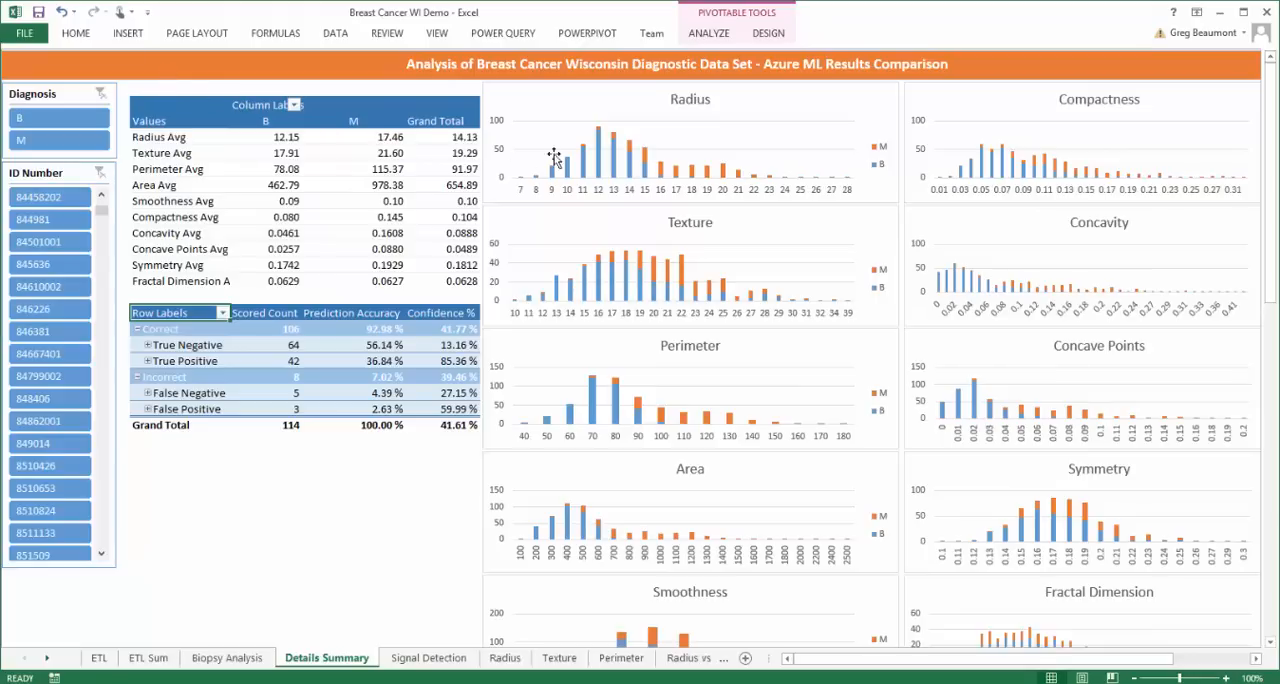
mouse_move(630, 180)
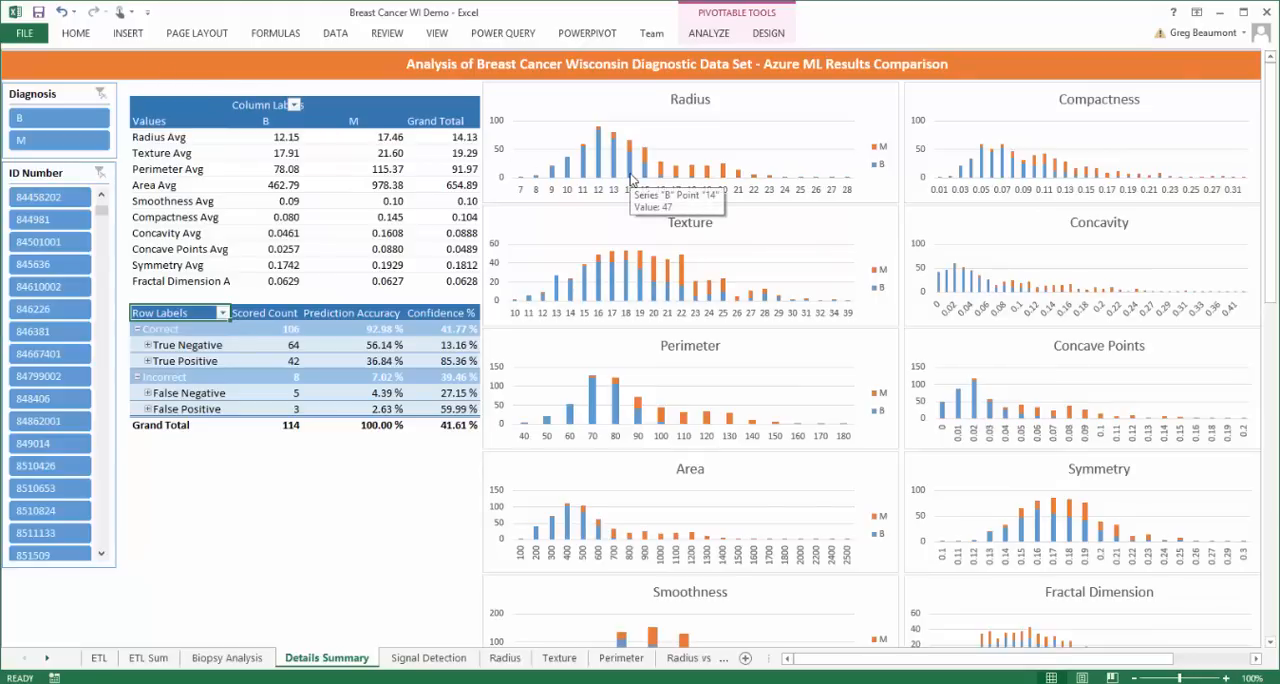
mouse_move(260, 308)
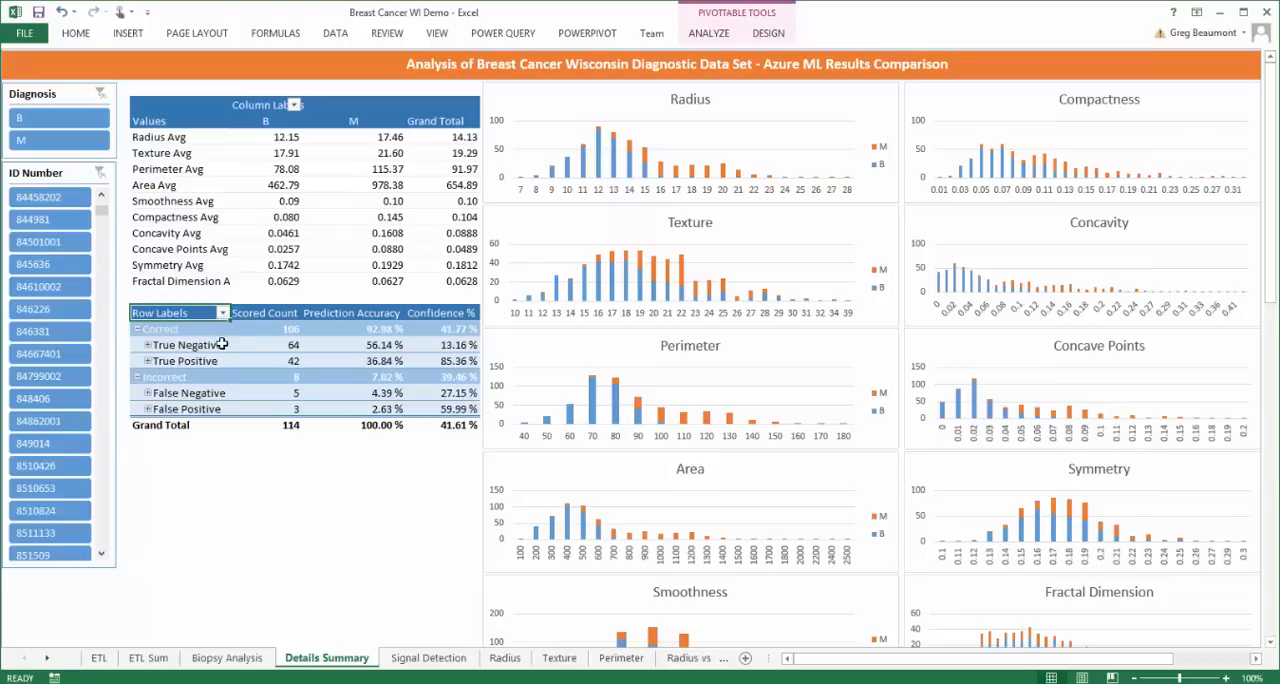
mouse_move(222, 340)
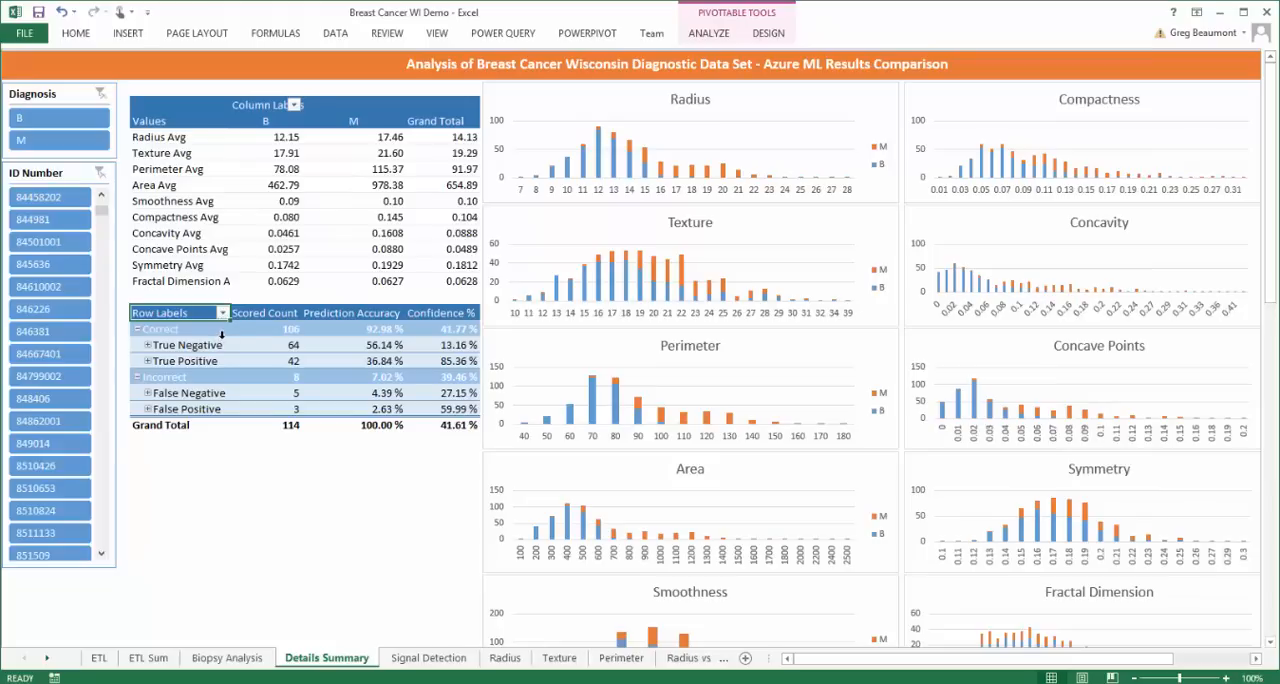
mouse_move(196, 344)
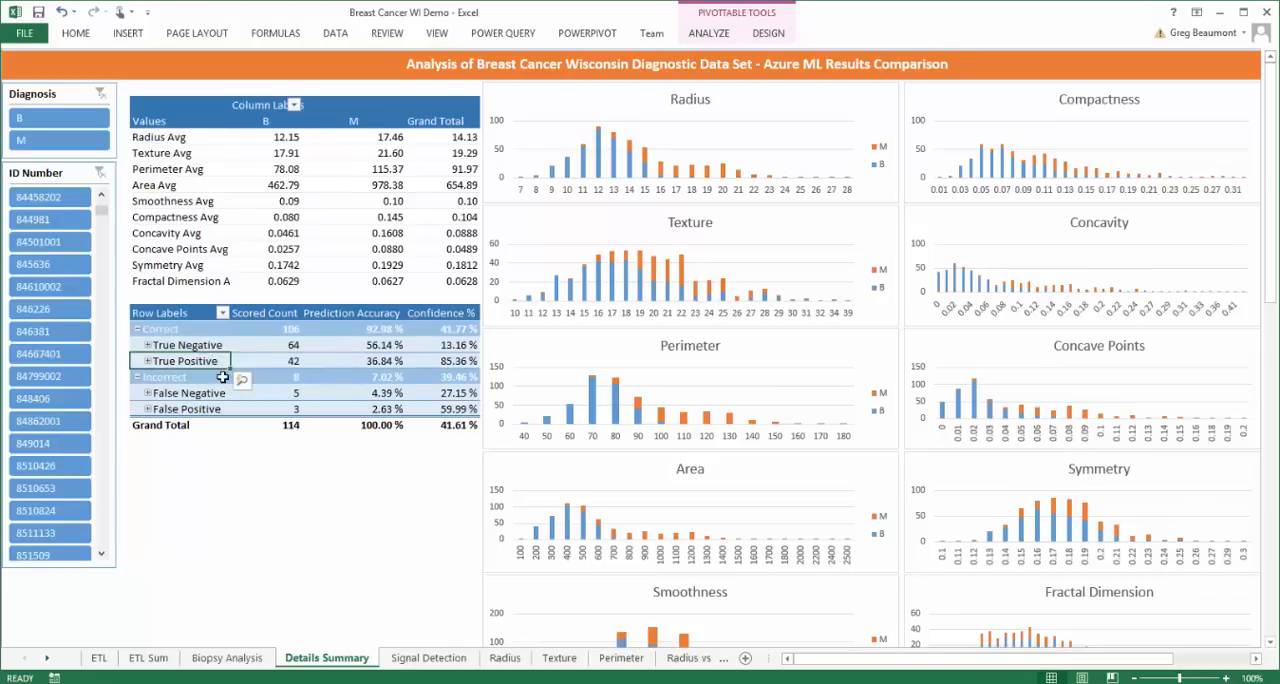
mouse_move(228, 392)
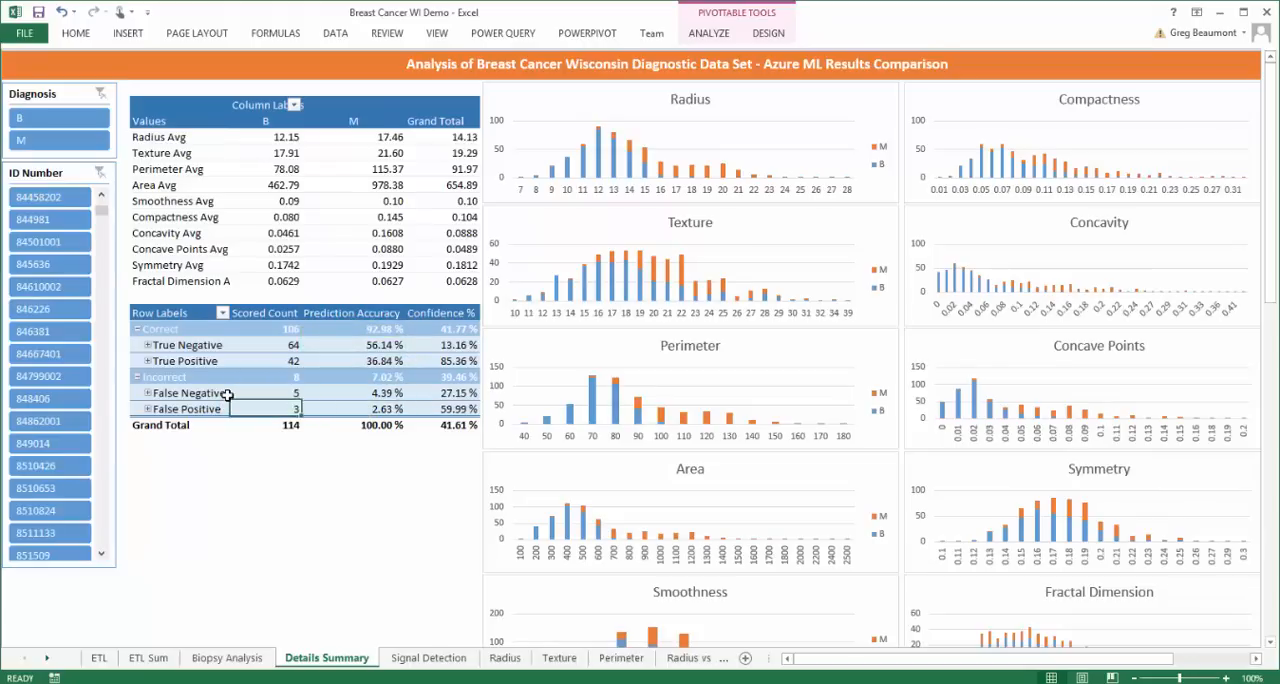
mouse_move(188, 392)
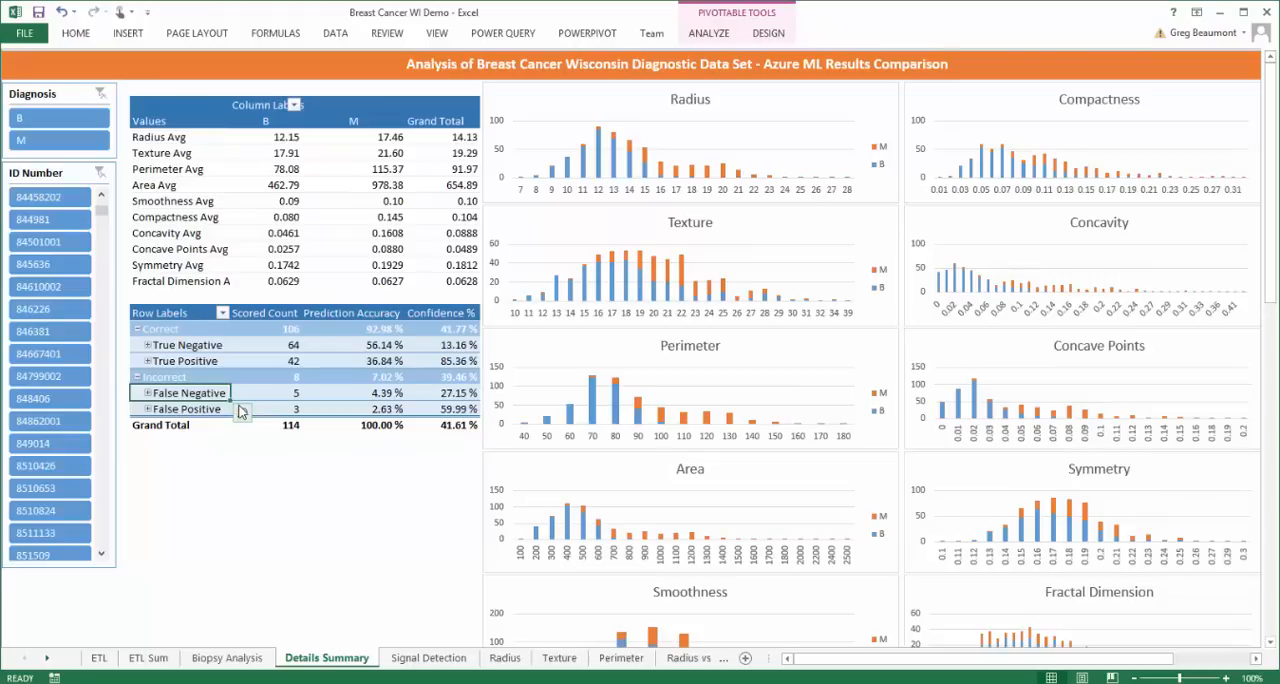
mouse_move(240, 408)
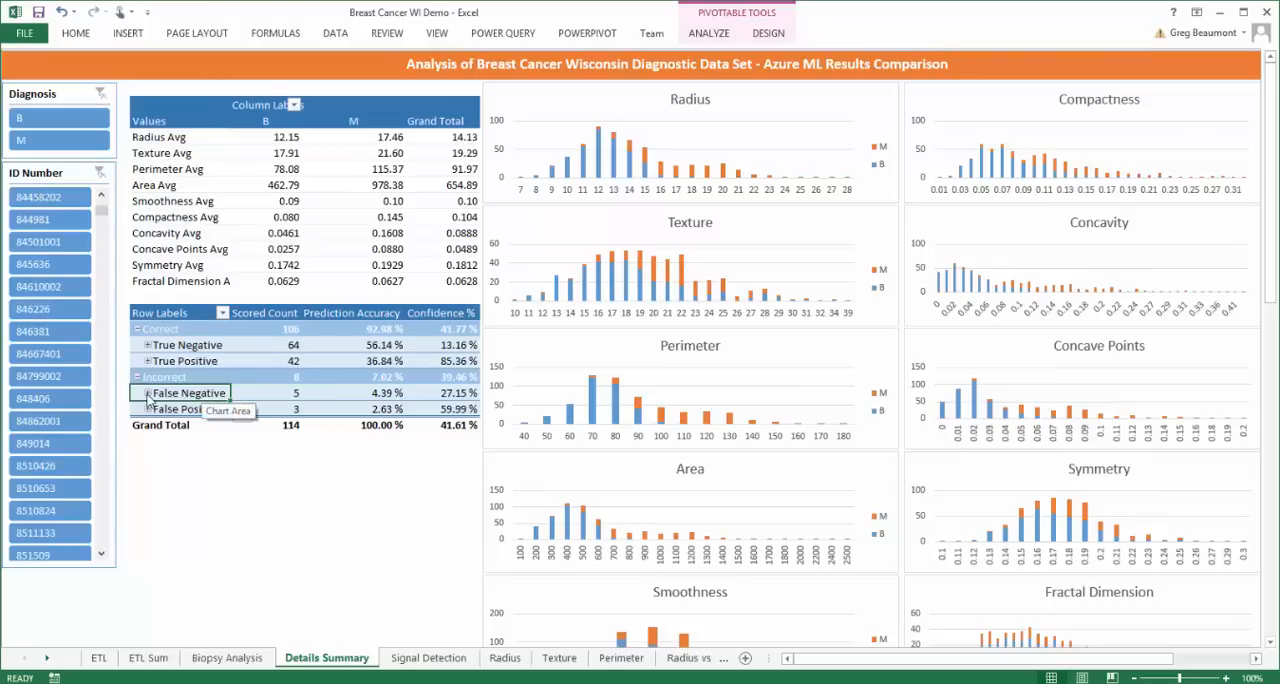
- Expand the False Negative group and filter the averages to case 845636, diagnosed M
left_click(148, 392)
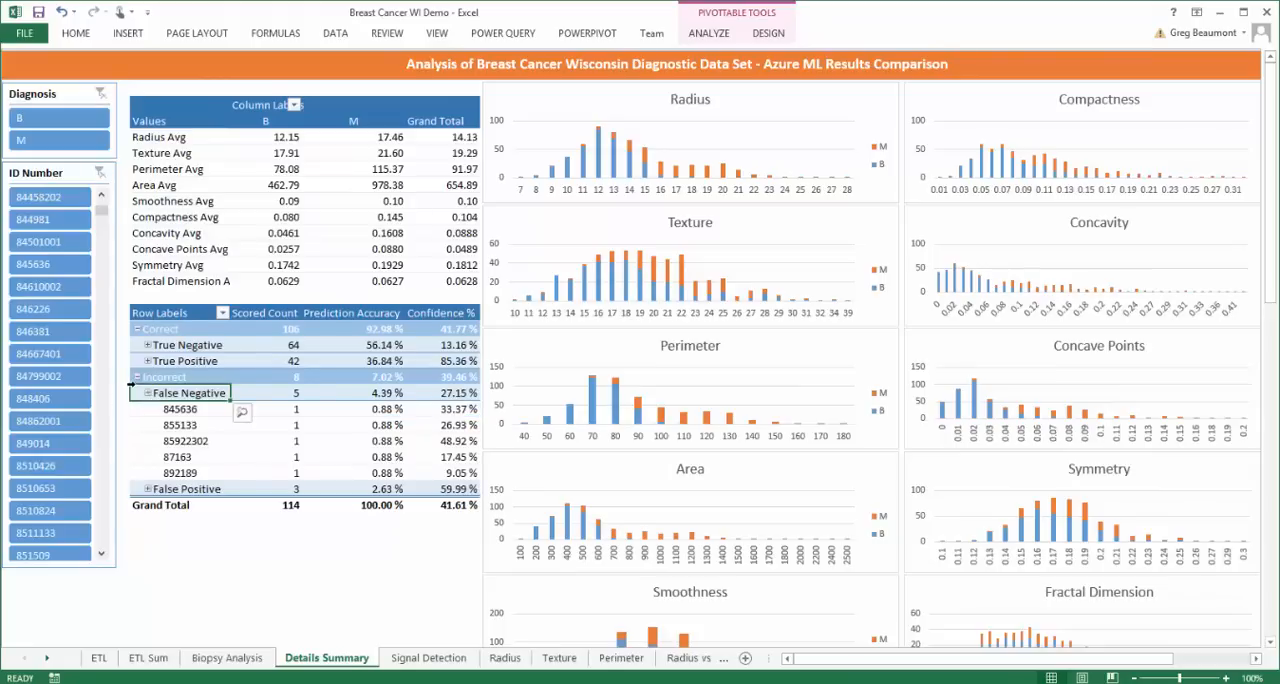
left_click(20, 116)
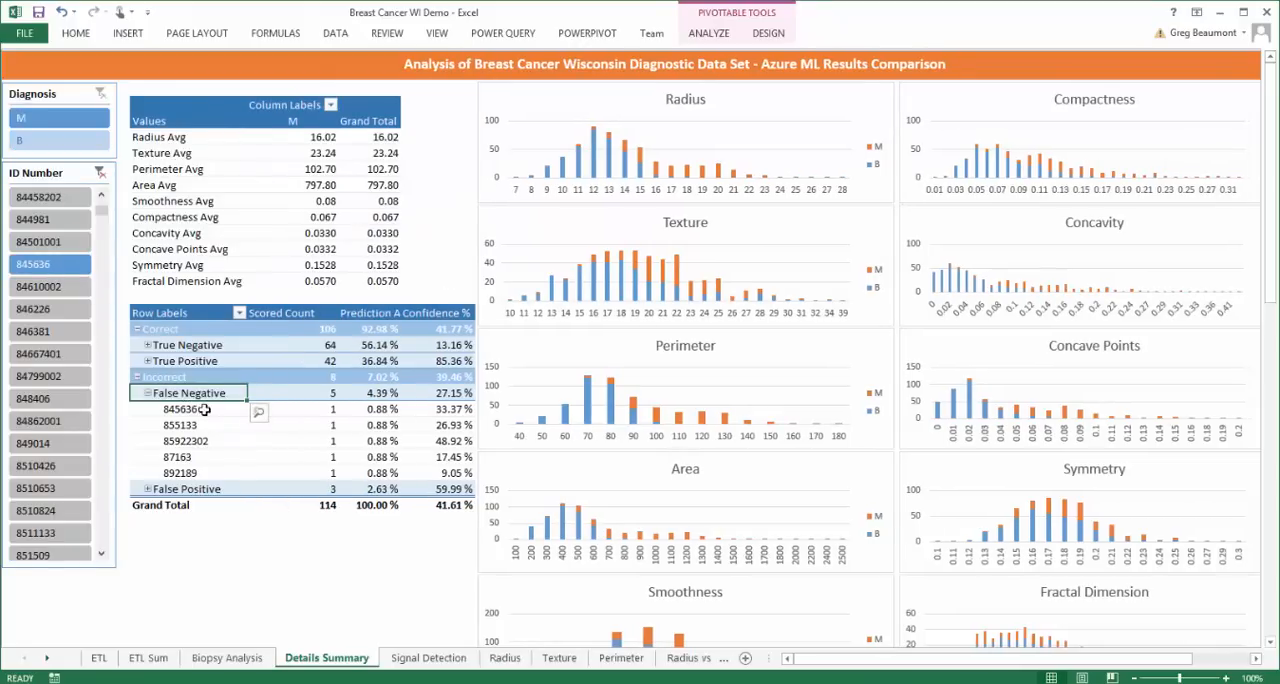
left_click(376, 408)
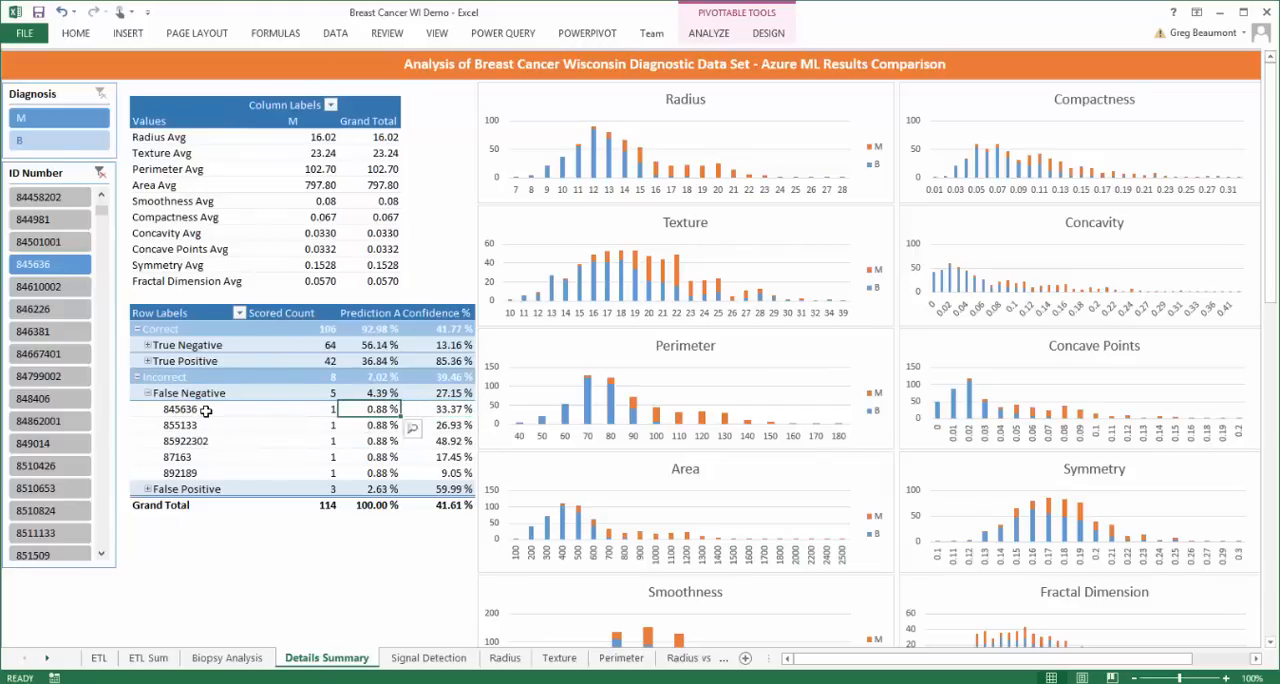
mouse_move(204, 410)
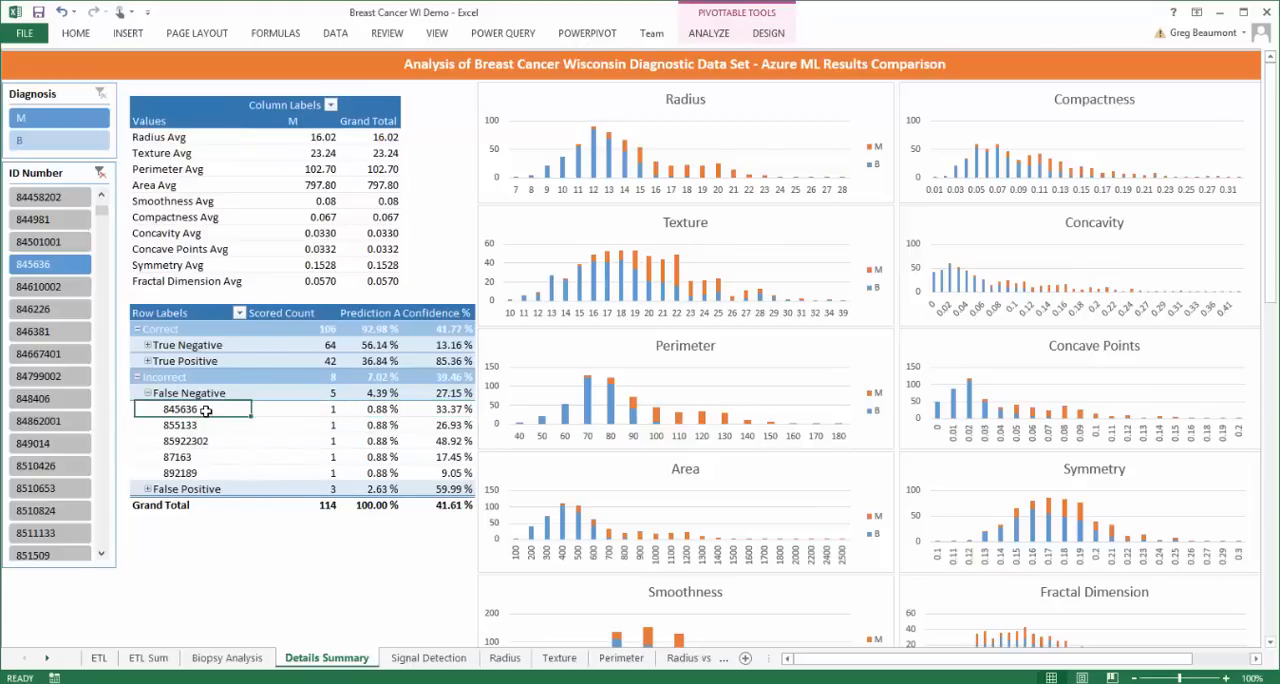
mouse_move(204, 408)
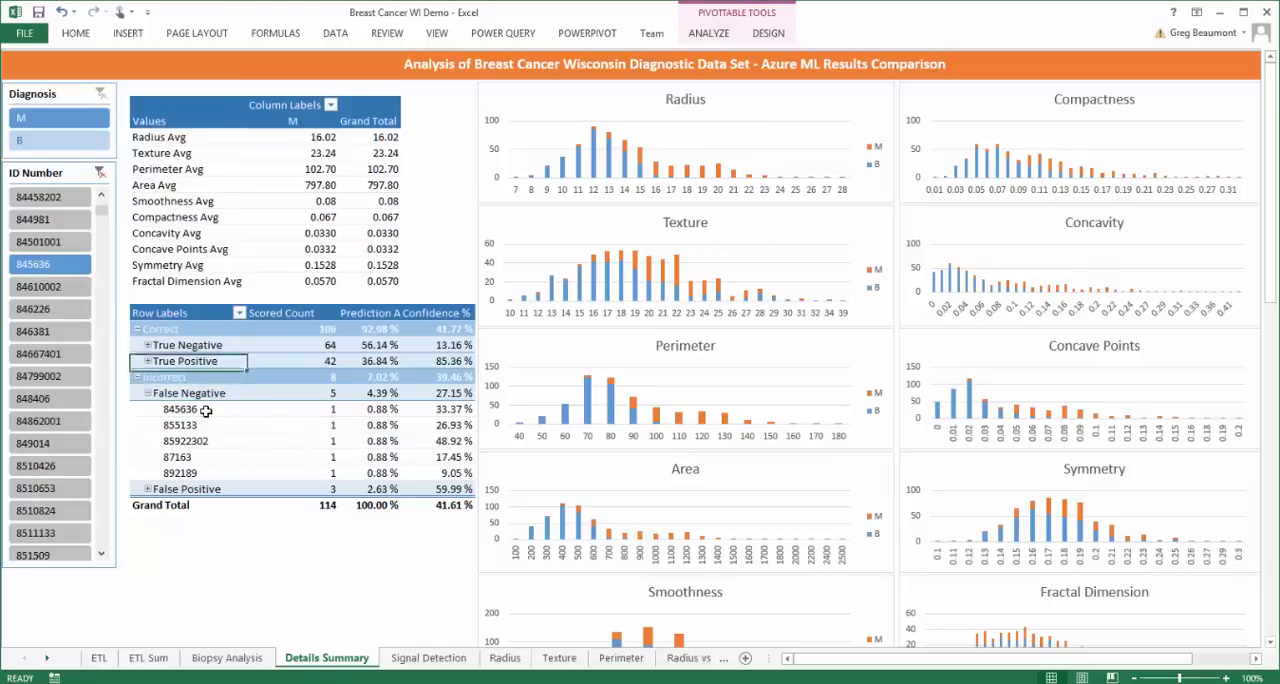
left_click(160, 152)
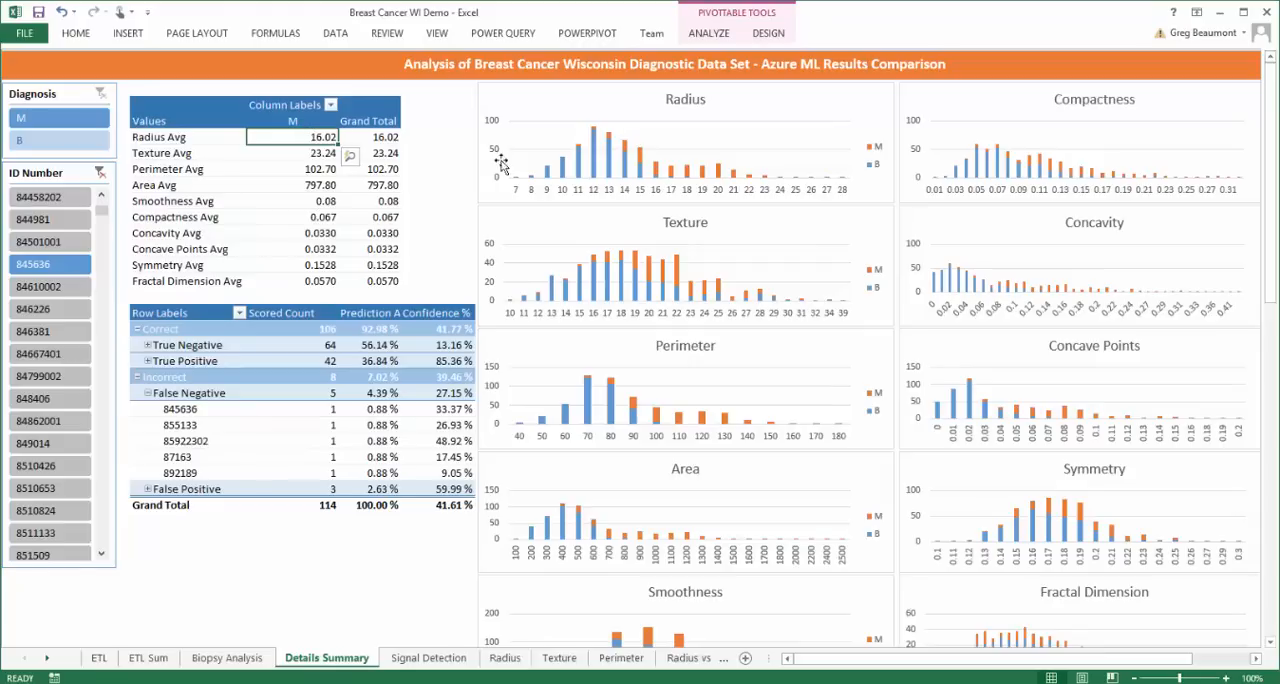
mouse_move(658, 196)
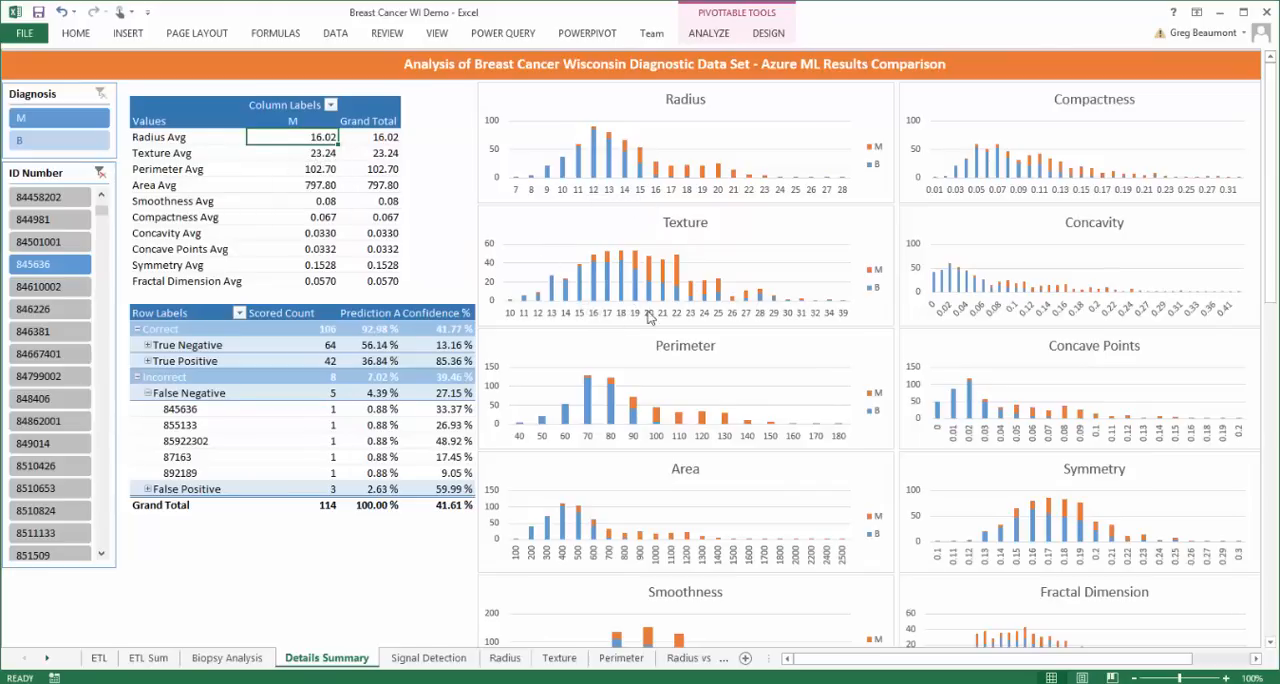
mouse_move(692, 316)
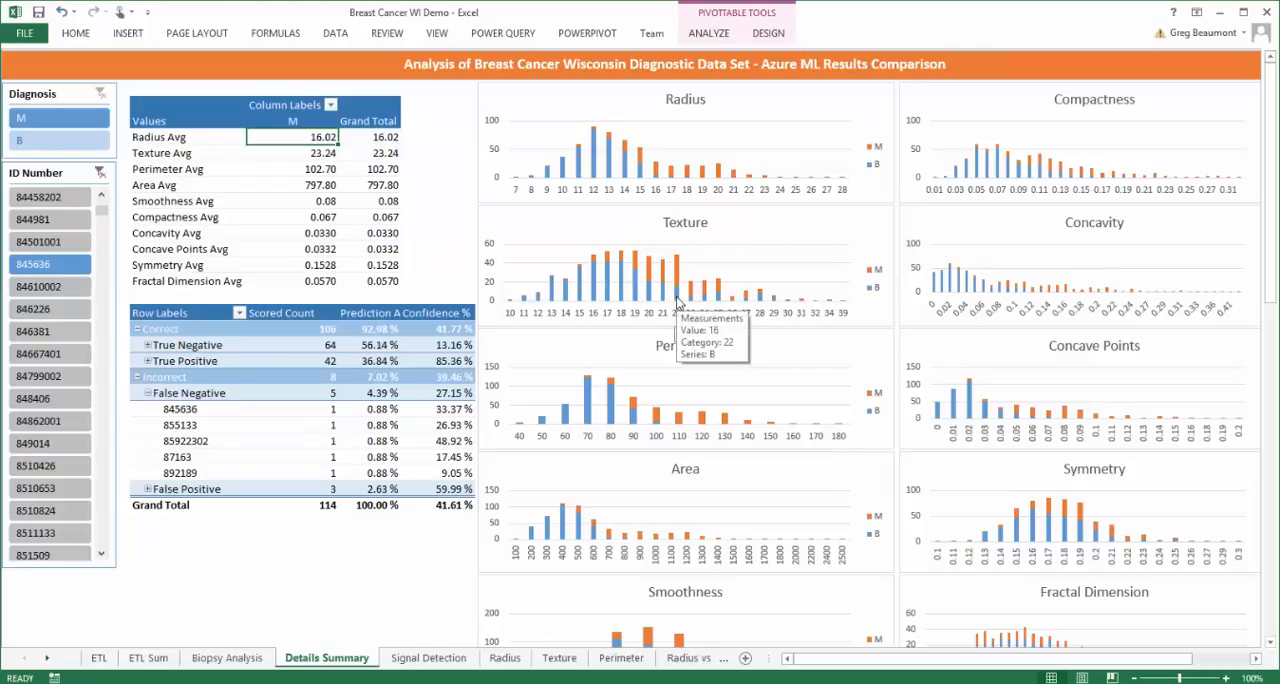
mouse_move(670, 296)
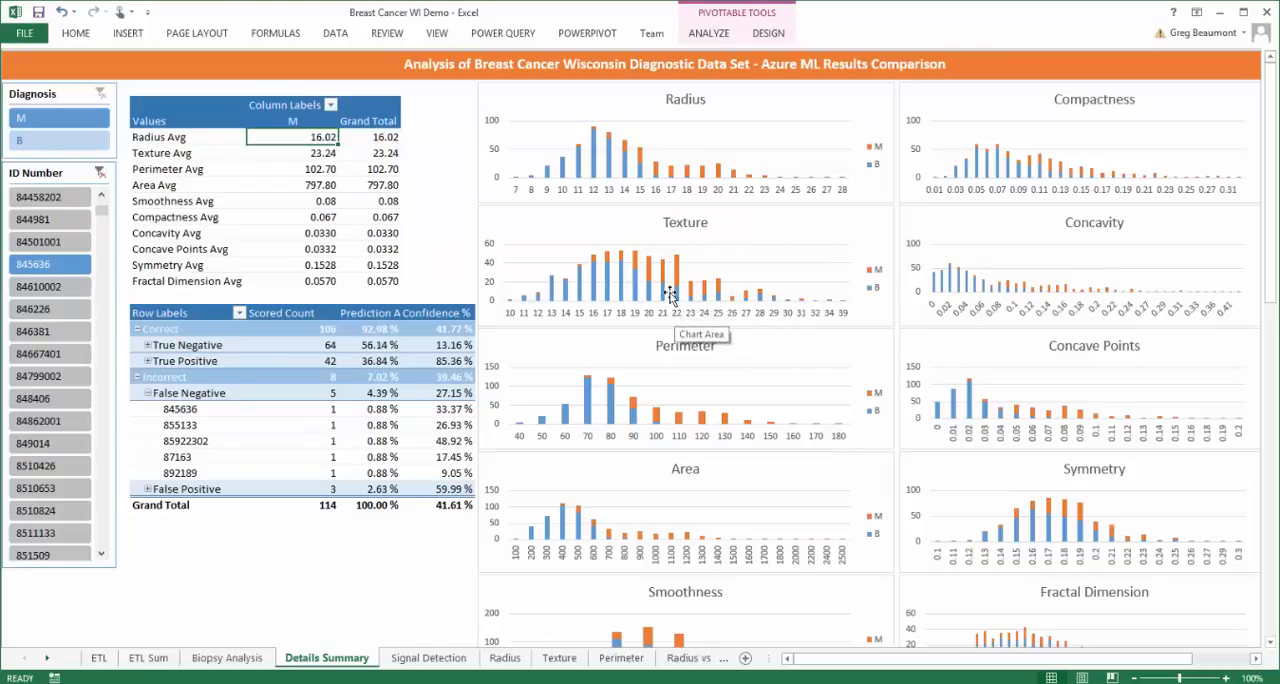
mouse_move(1270, 248)
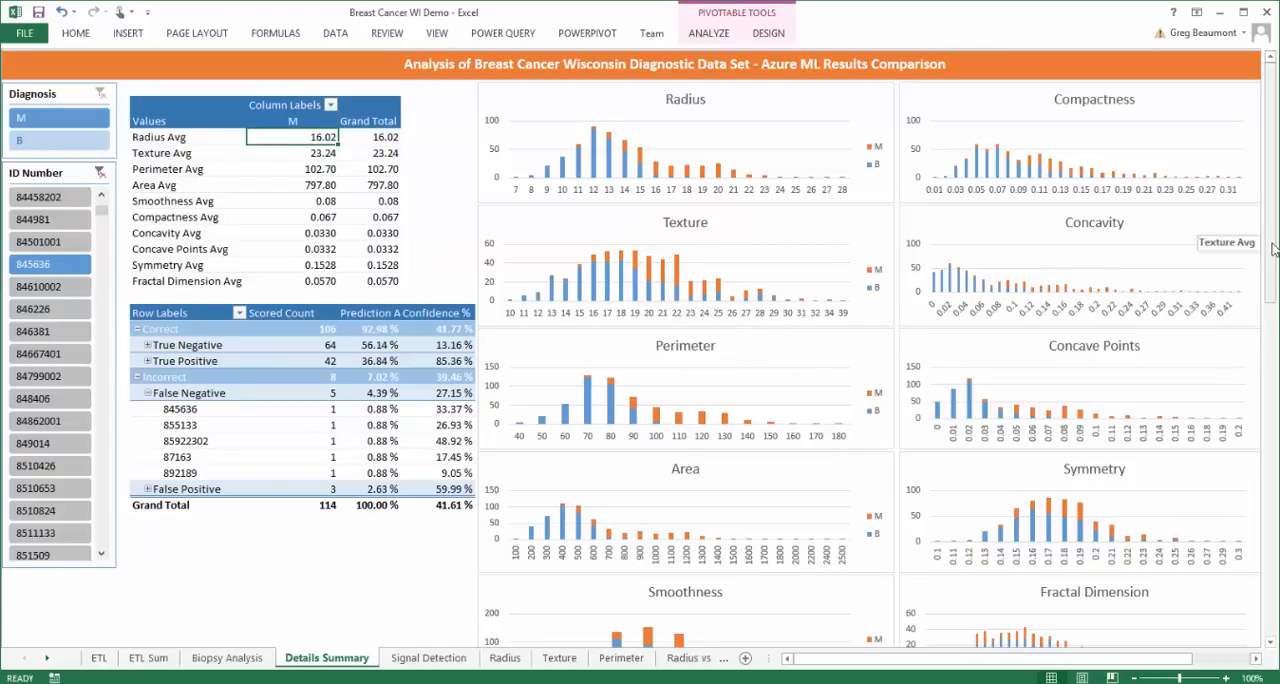
scroll("down", 3)
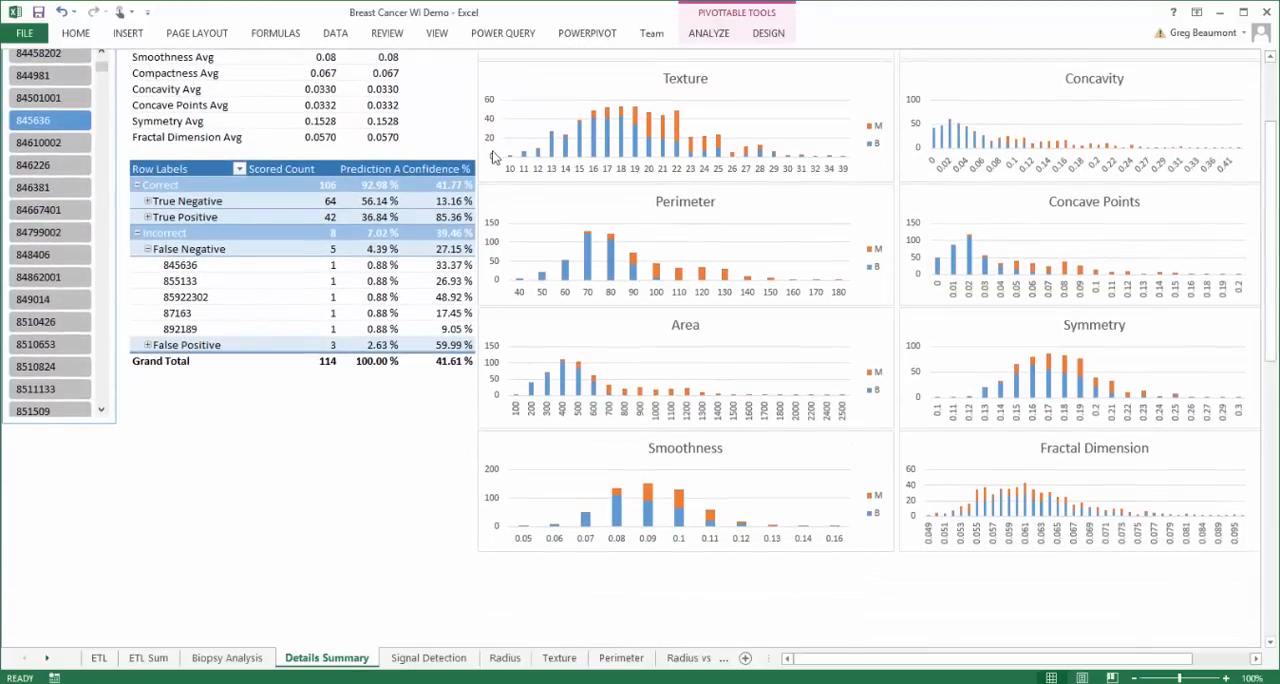
mouse_move(320, 136)
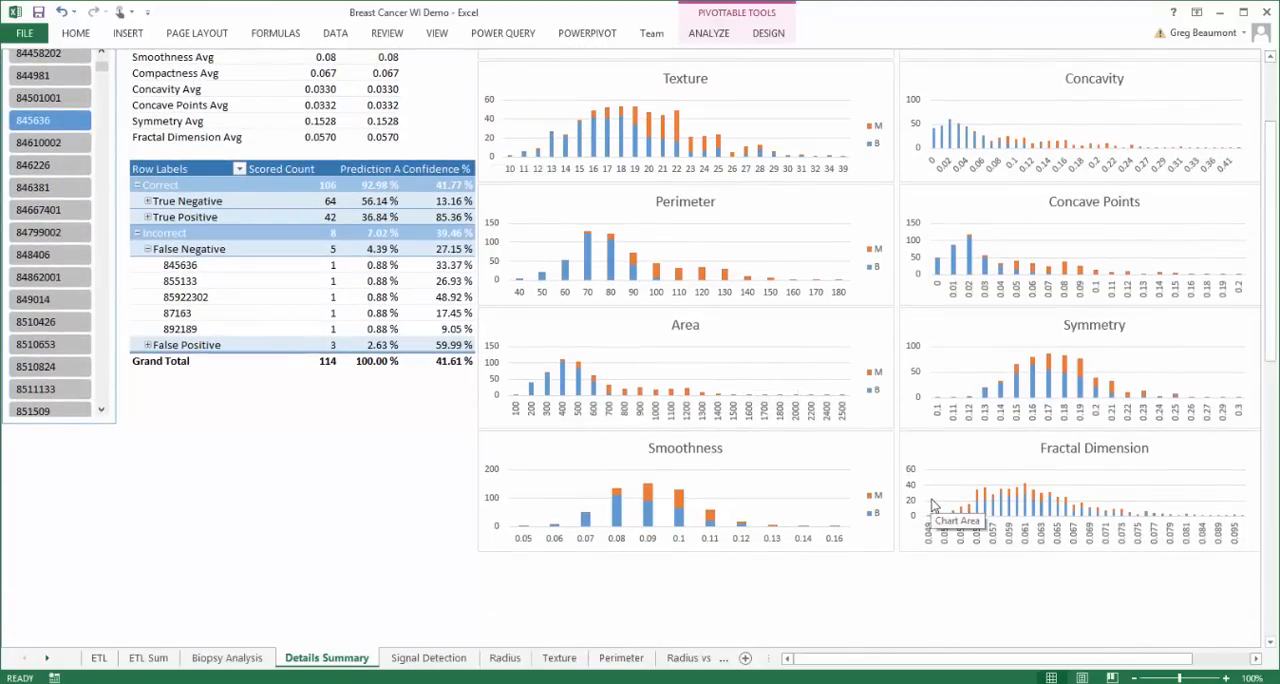
mouse_move(992, 512)
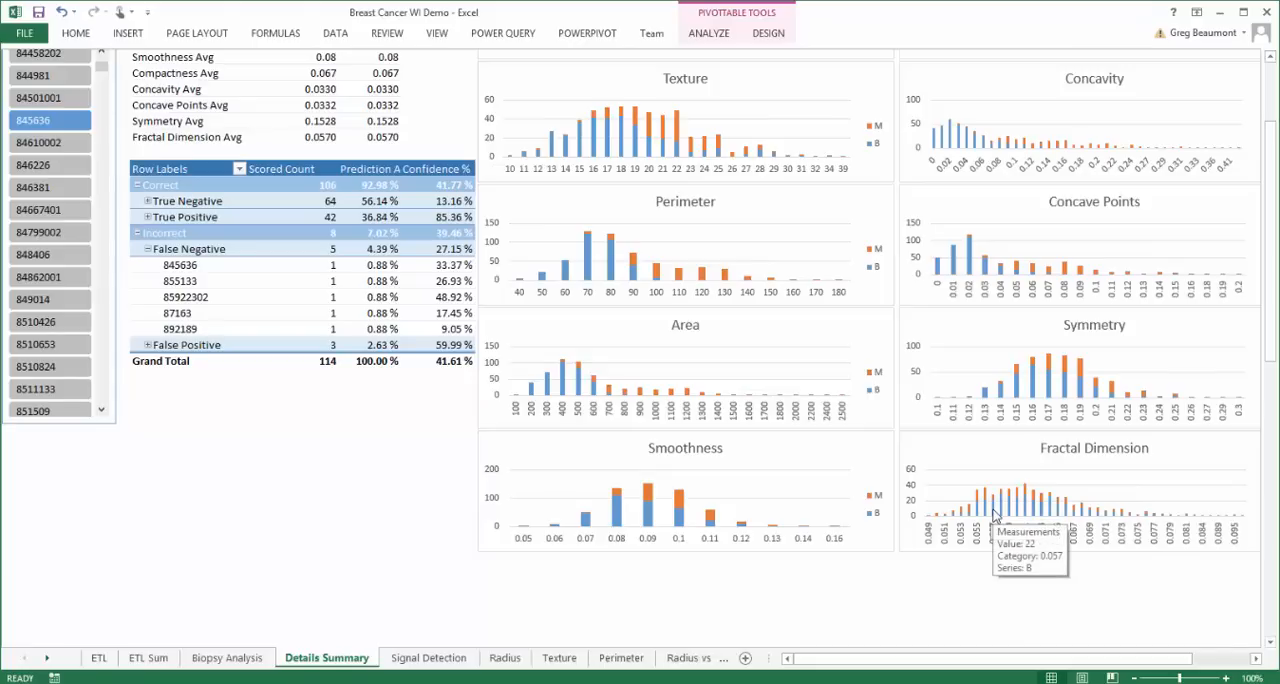
mouse_move(1004, 498)
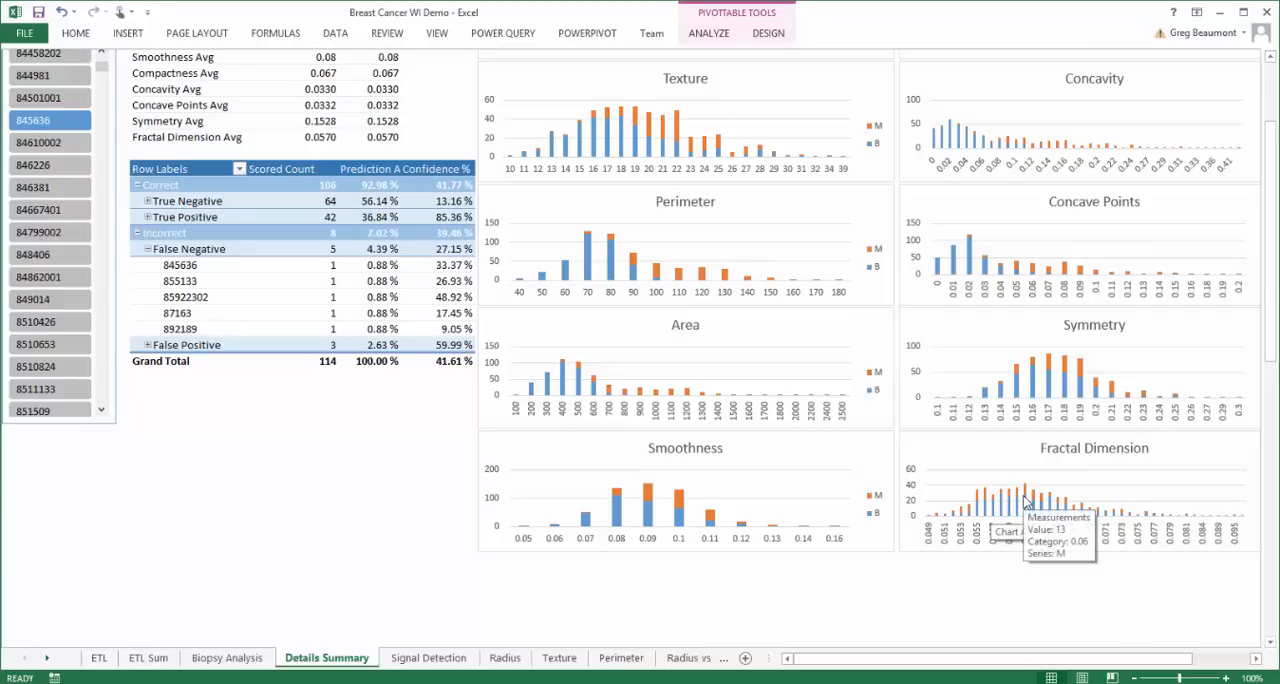
mouse_move(1130, 518)
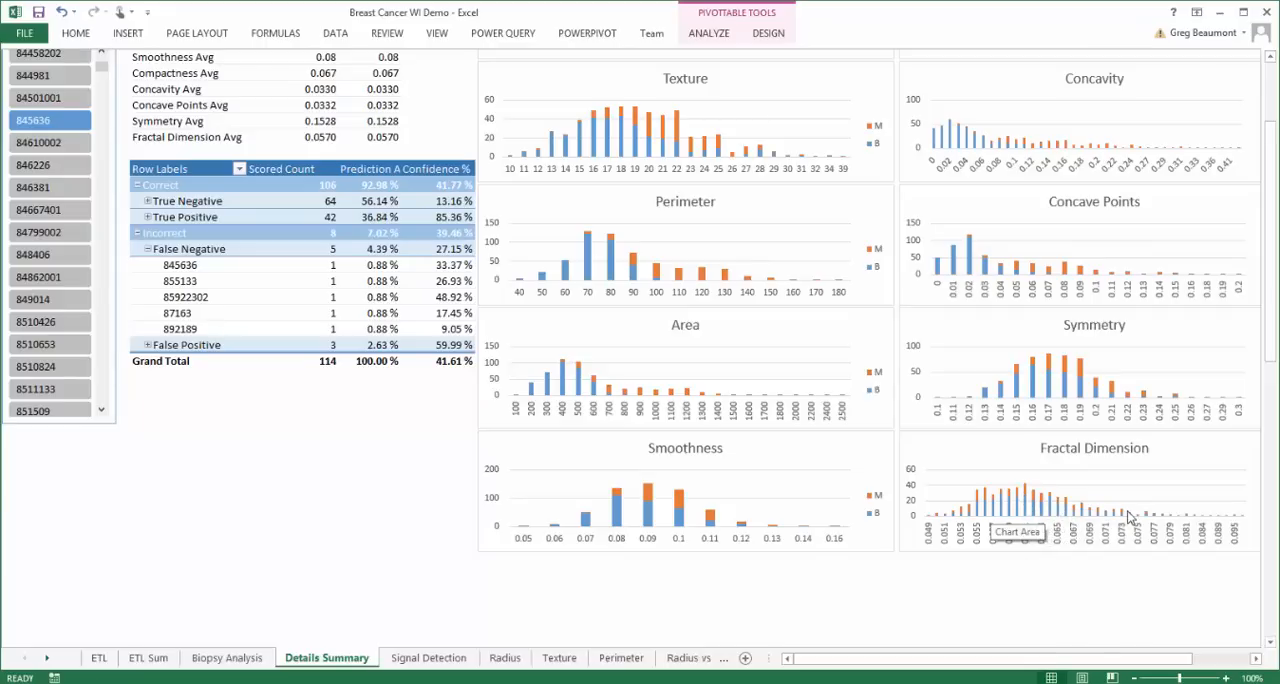
mouse_move(1164, 524)
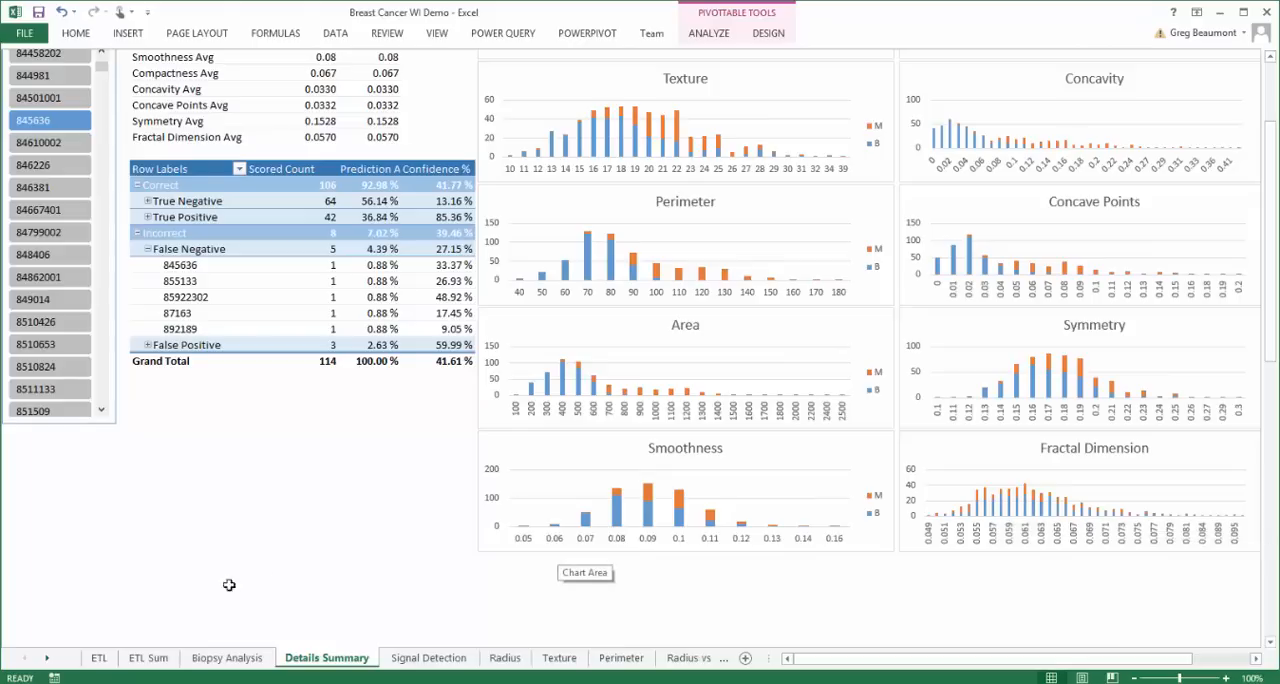
left_click(46, 656)
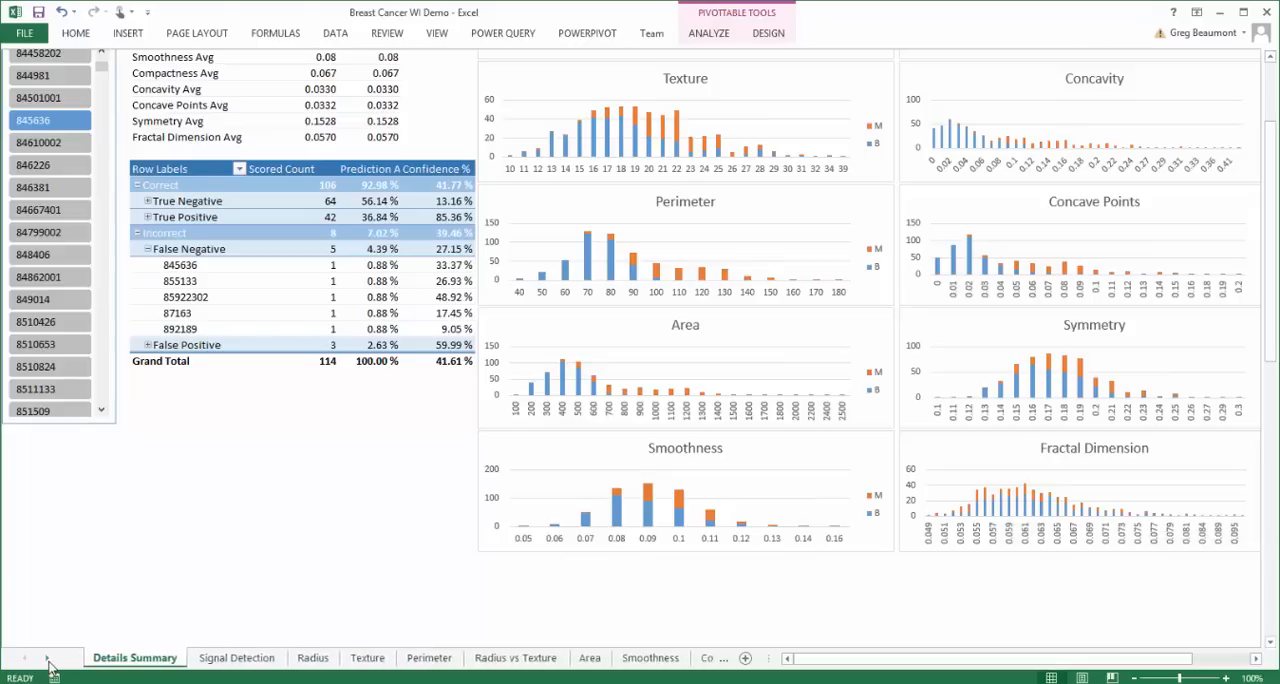
left_click(46, 658)
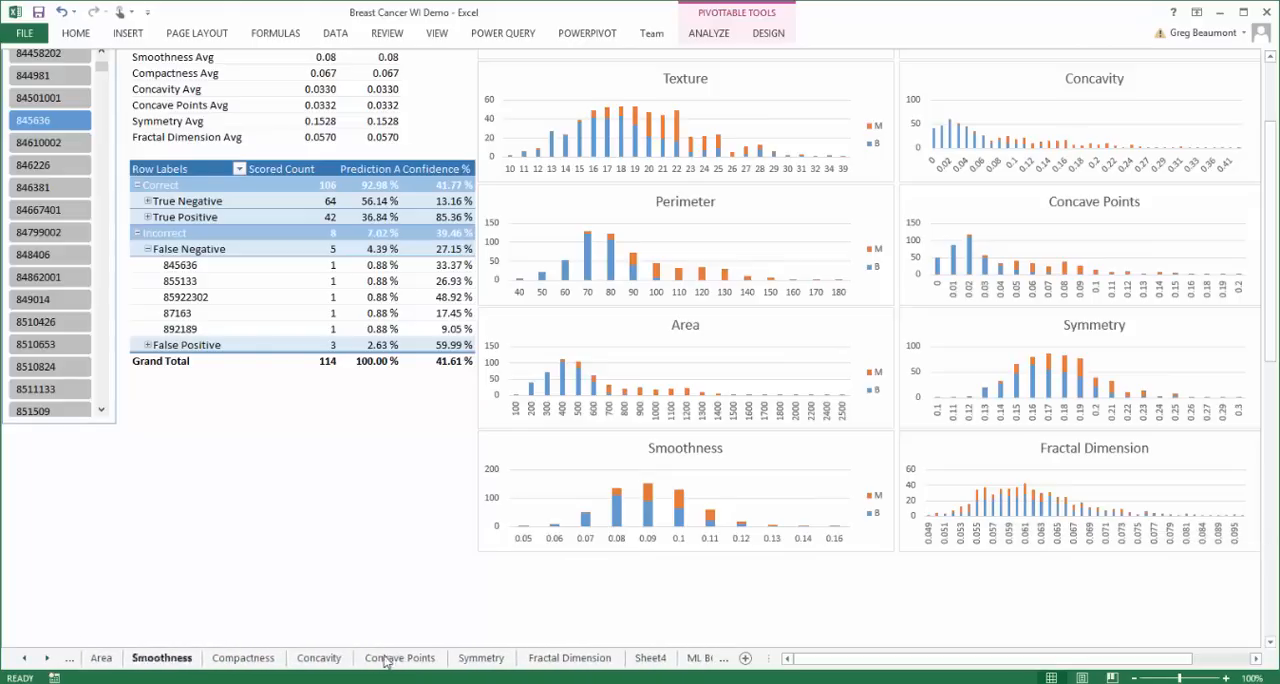
left_click(568, 656)
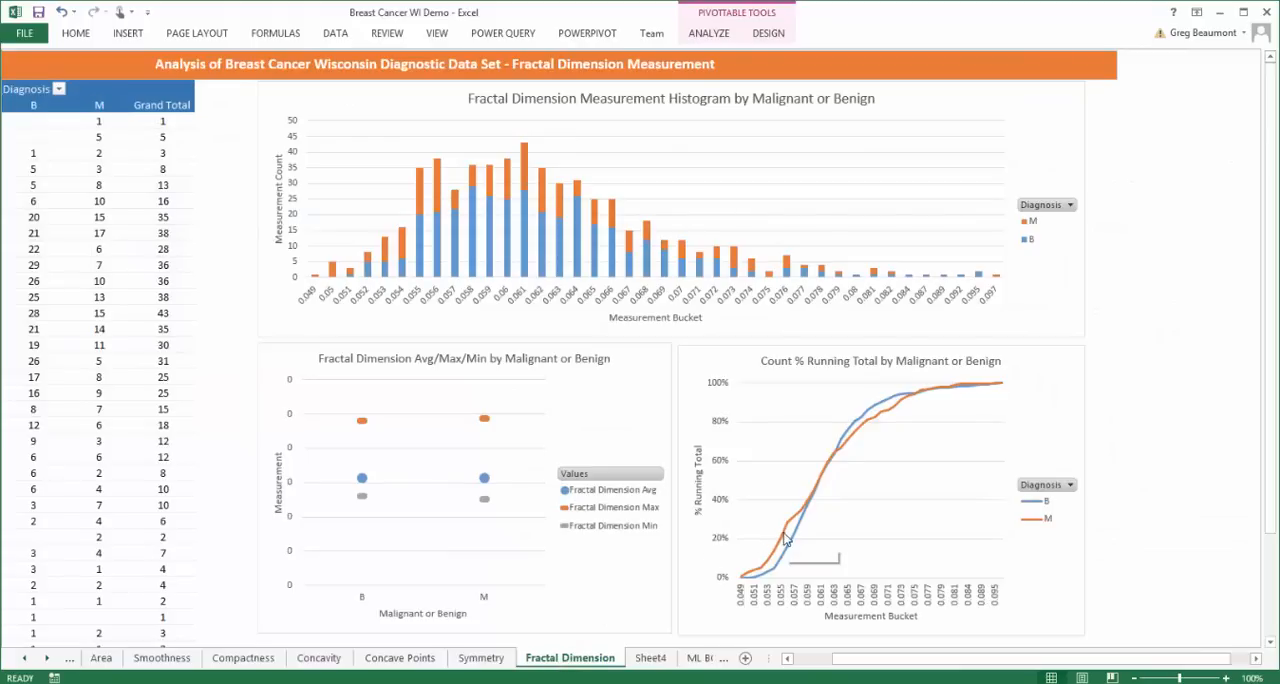
mouse_move(826, 480)
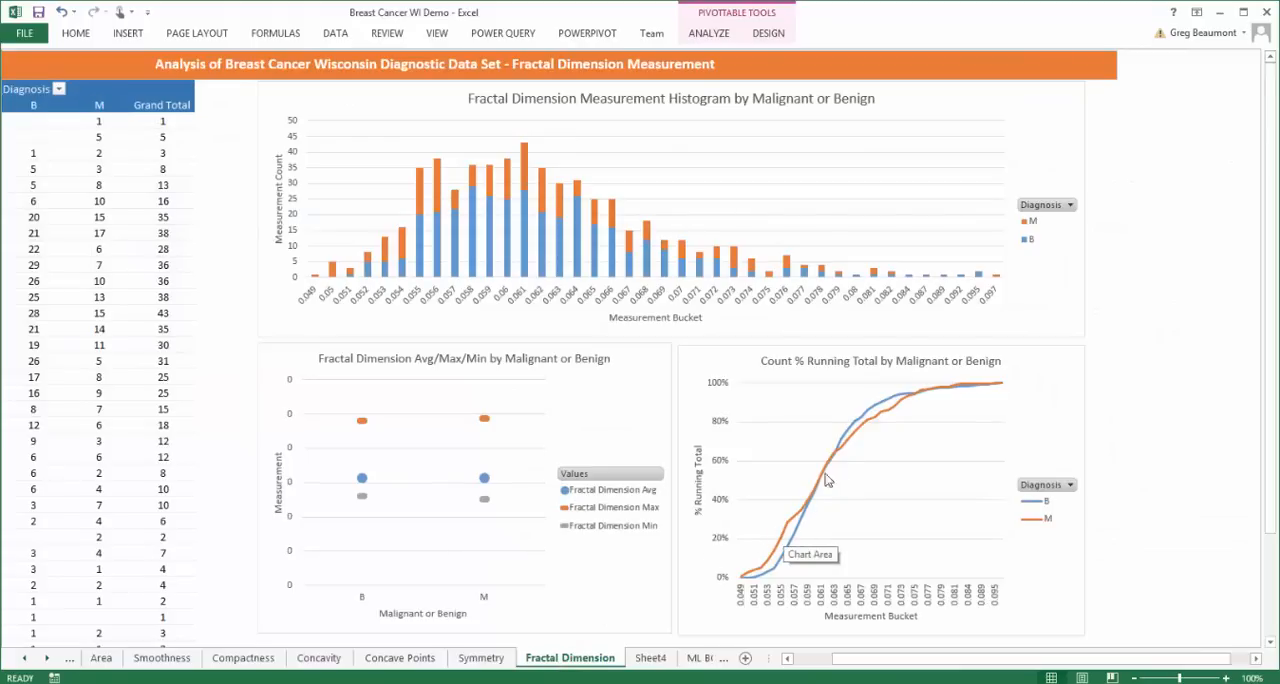
mouse_move(620, 530)
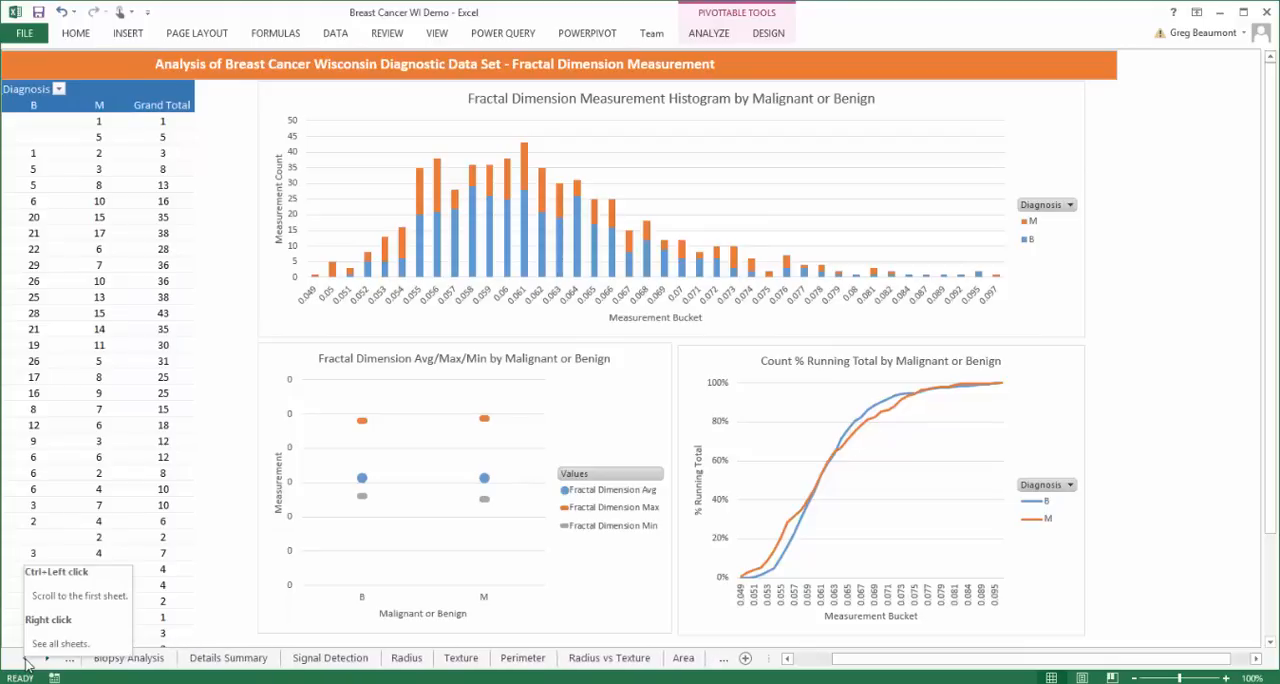
left_click(228, 656)
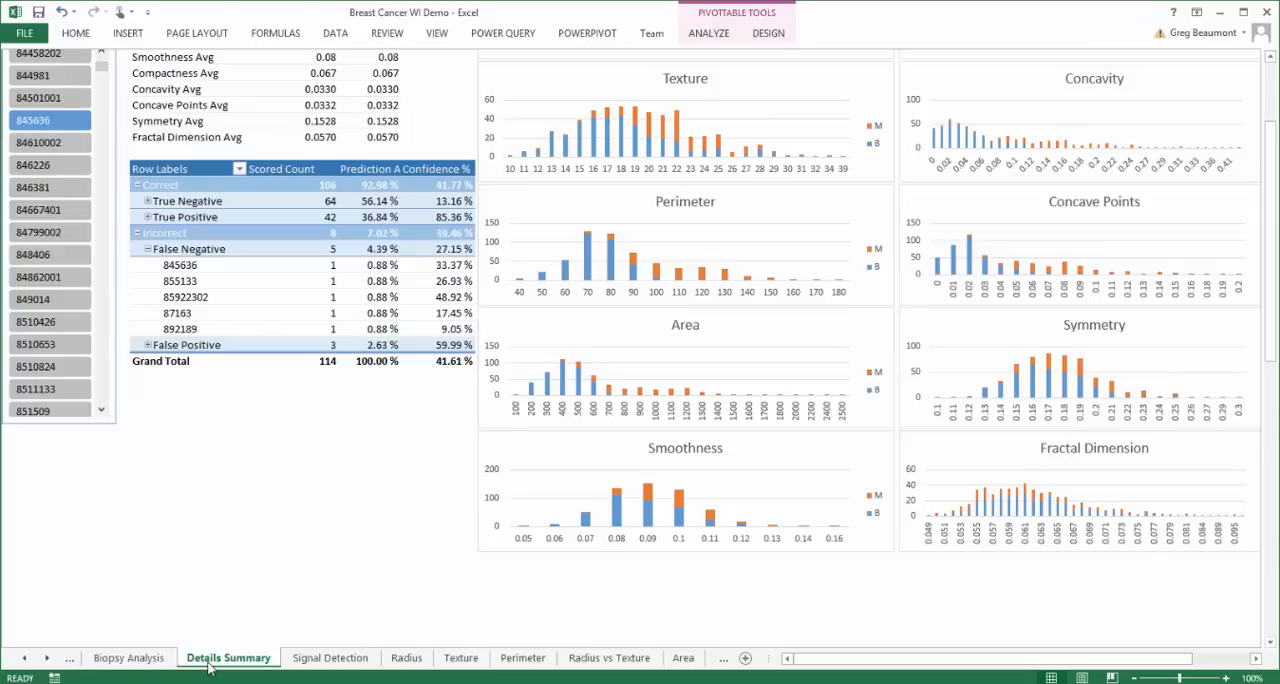
left_click(1112, 32)
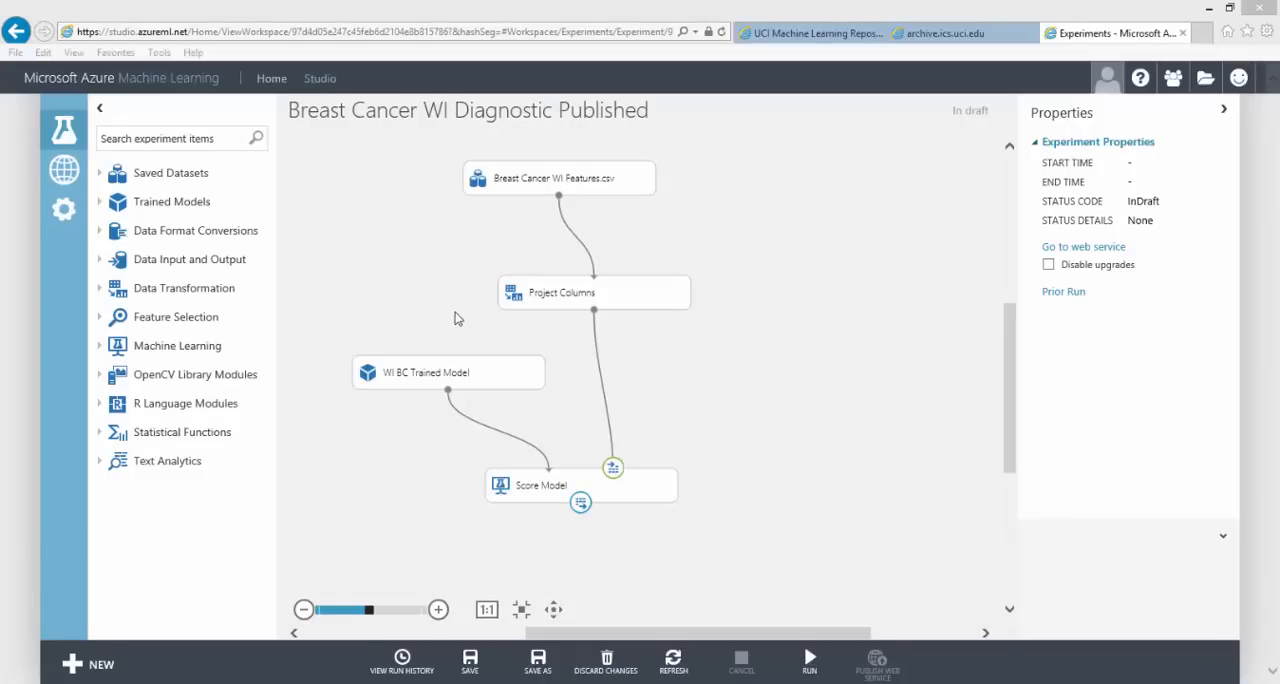
mouse_move(420, 284)
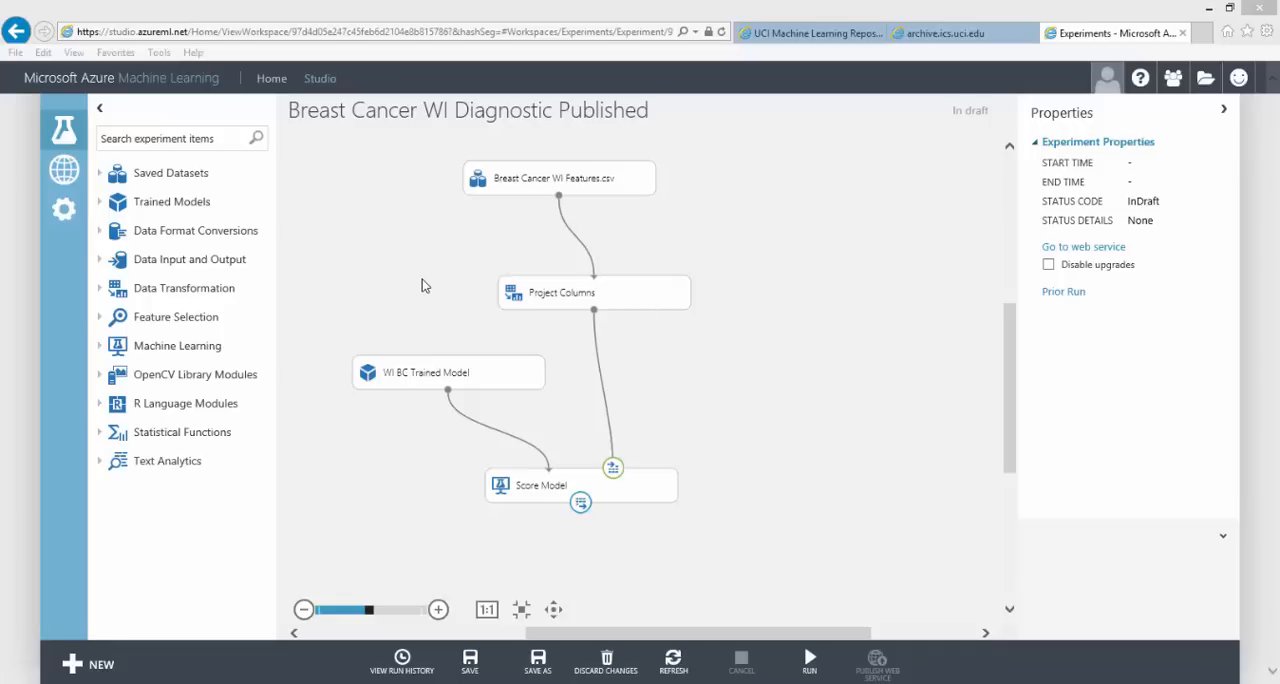
mouse_move(90, 186)
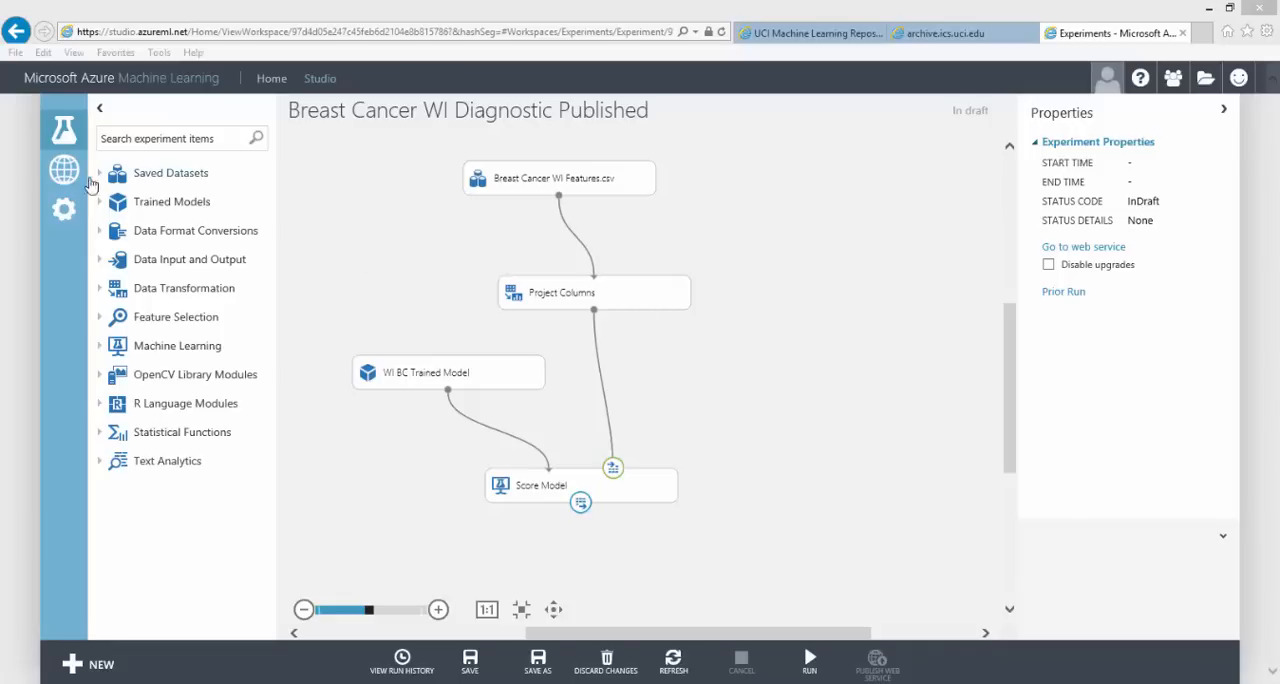
- Go to the list of published web services in Azure ML Studio
left_click(64, 168)
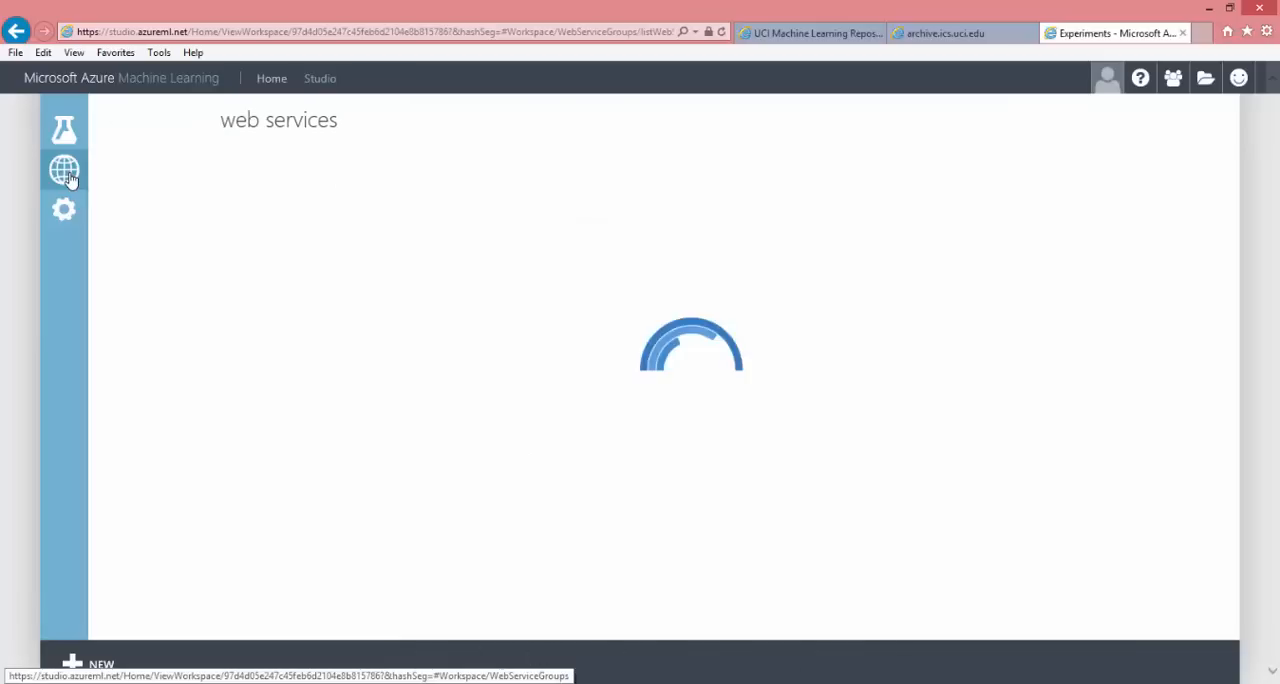
left_click(64, 168)
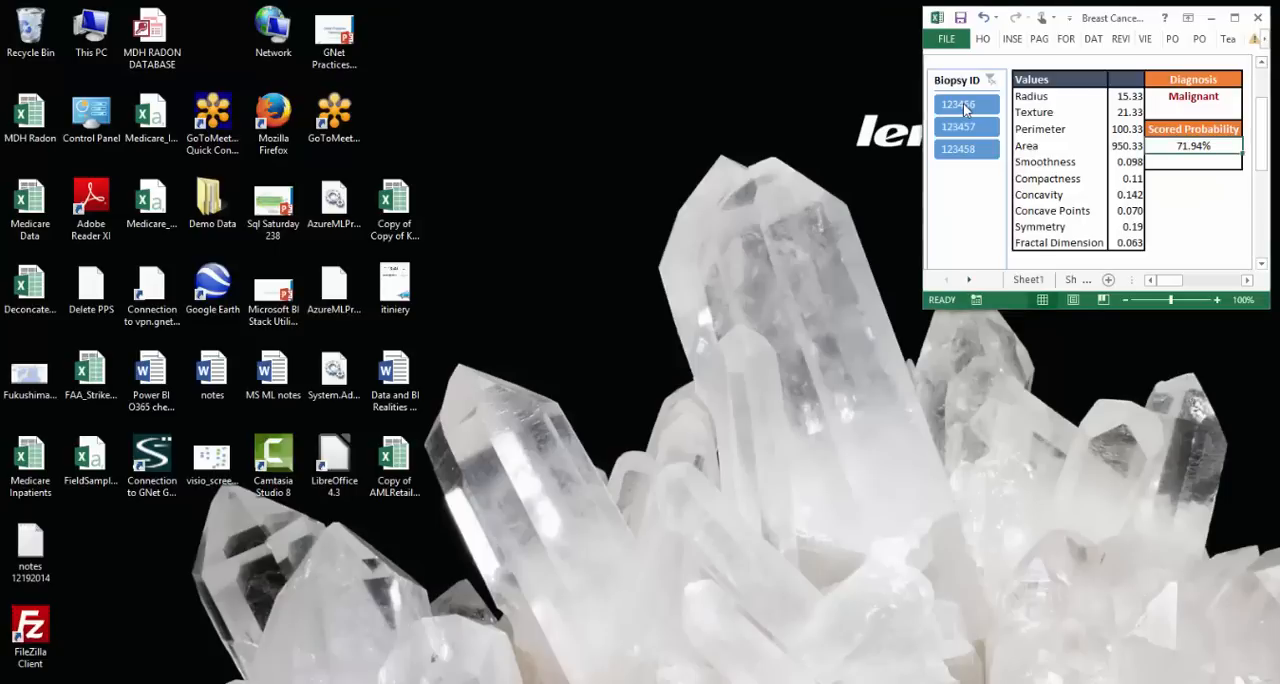
- Score biopsies 123456, 123457 and 123458 in turn via the Biopsy ID slicer
left_click(956, 104)
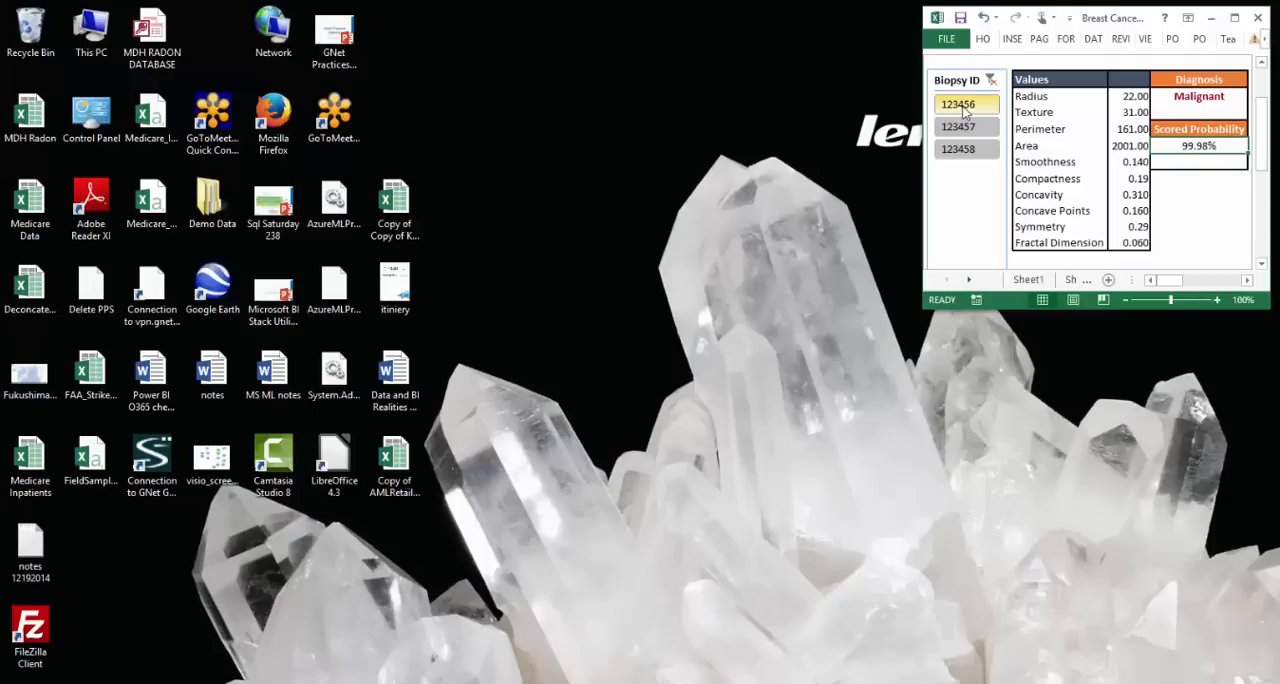
left_click(956, 126)
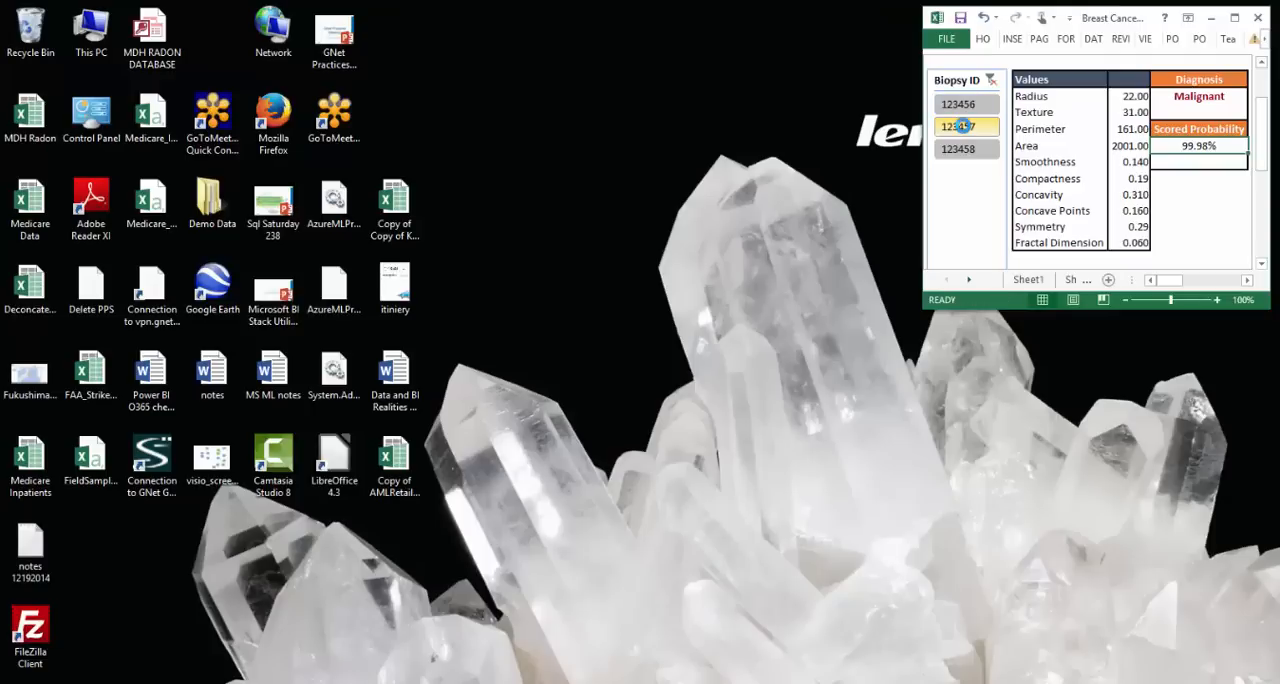
left_click(958, 148)
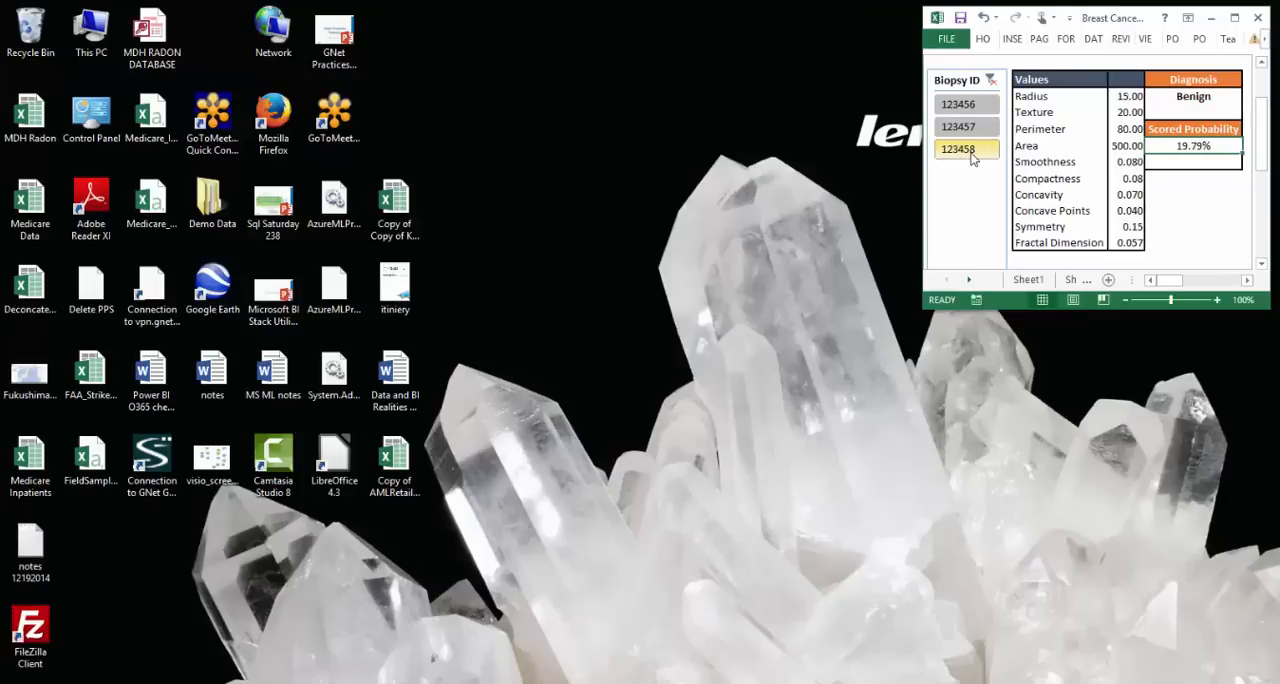
left_click(956, 148)
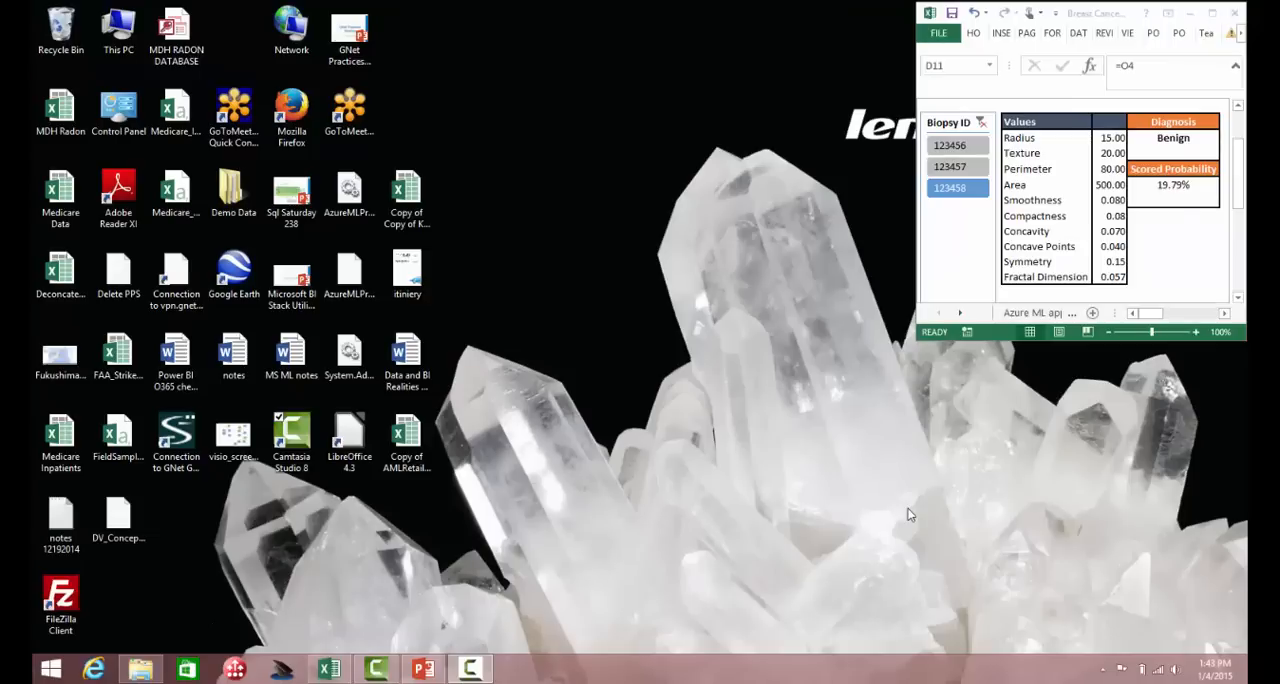
mouse_move(1220, 36)
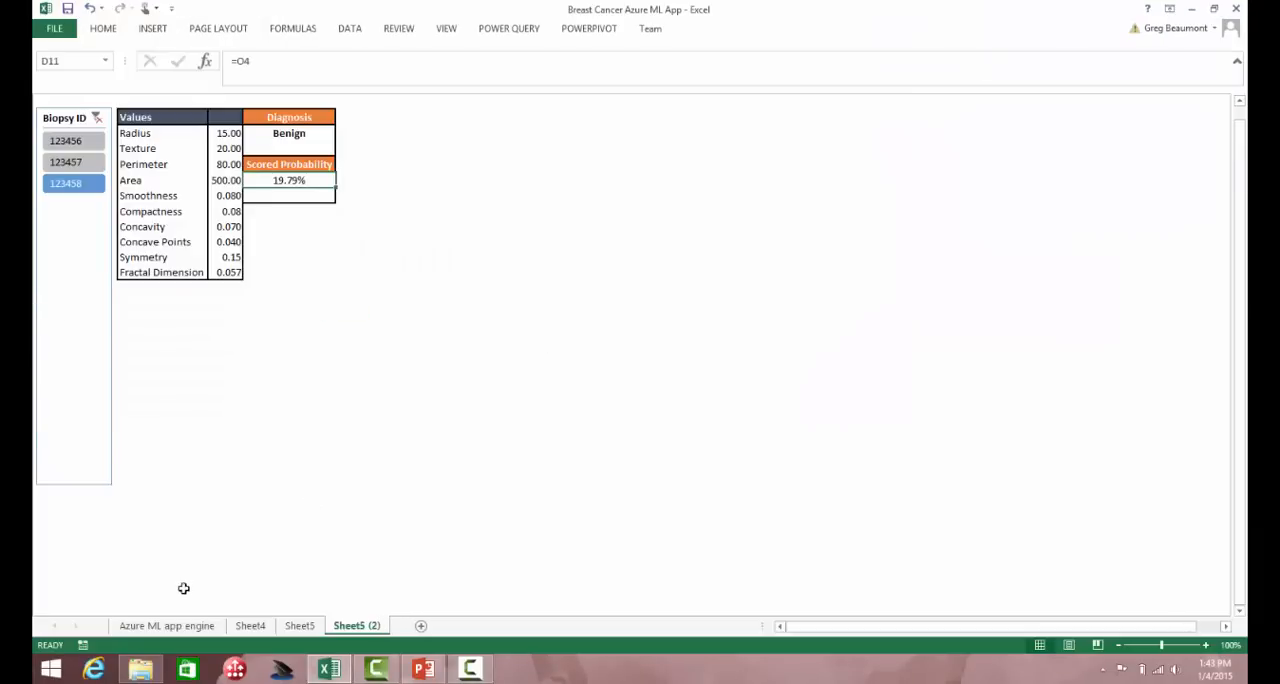
- On the Azure ML app engine sheet, set the azurePredict Texture input to 28
left_click(166, 624)
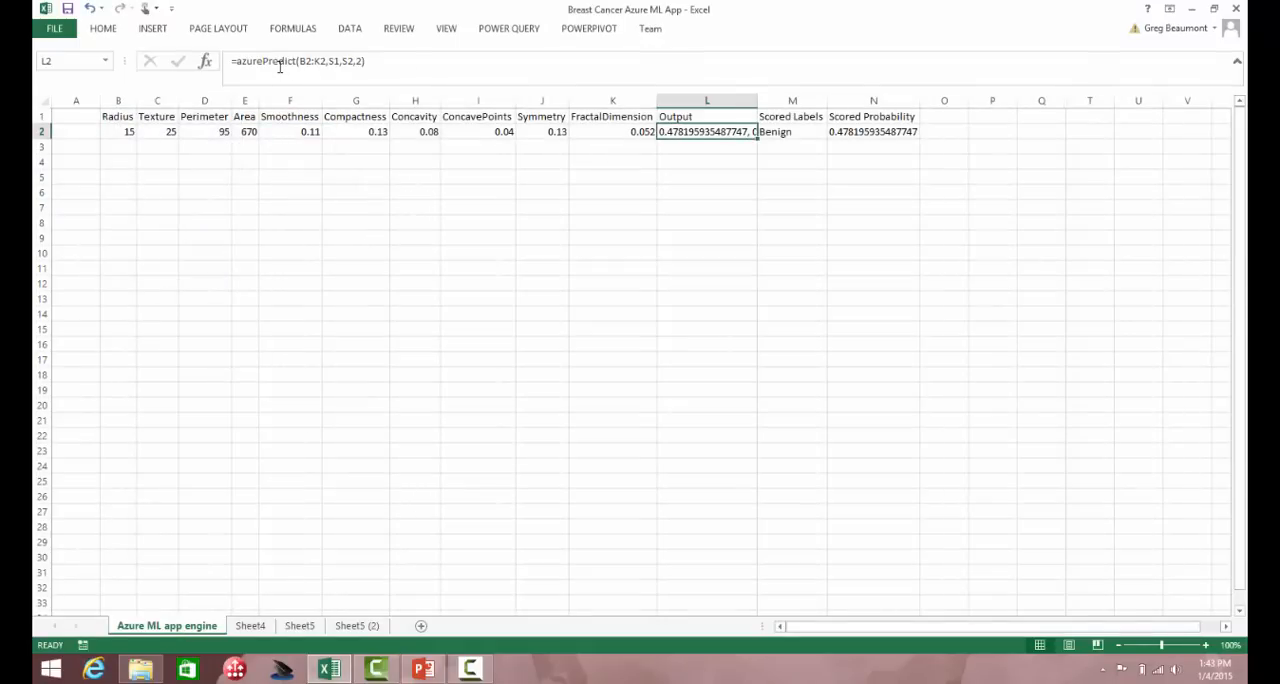
mouse_move(256, 64)
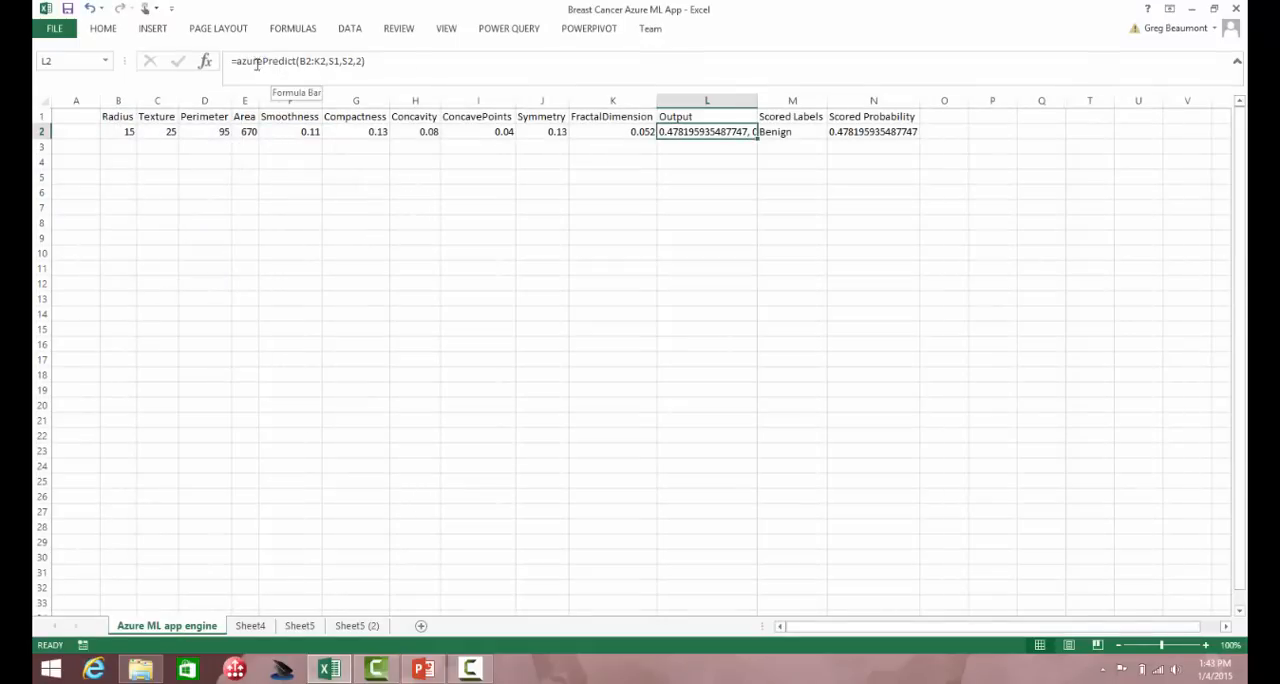
left_click(290, 132)
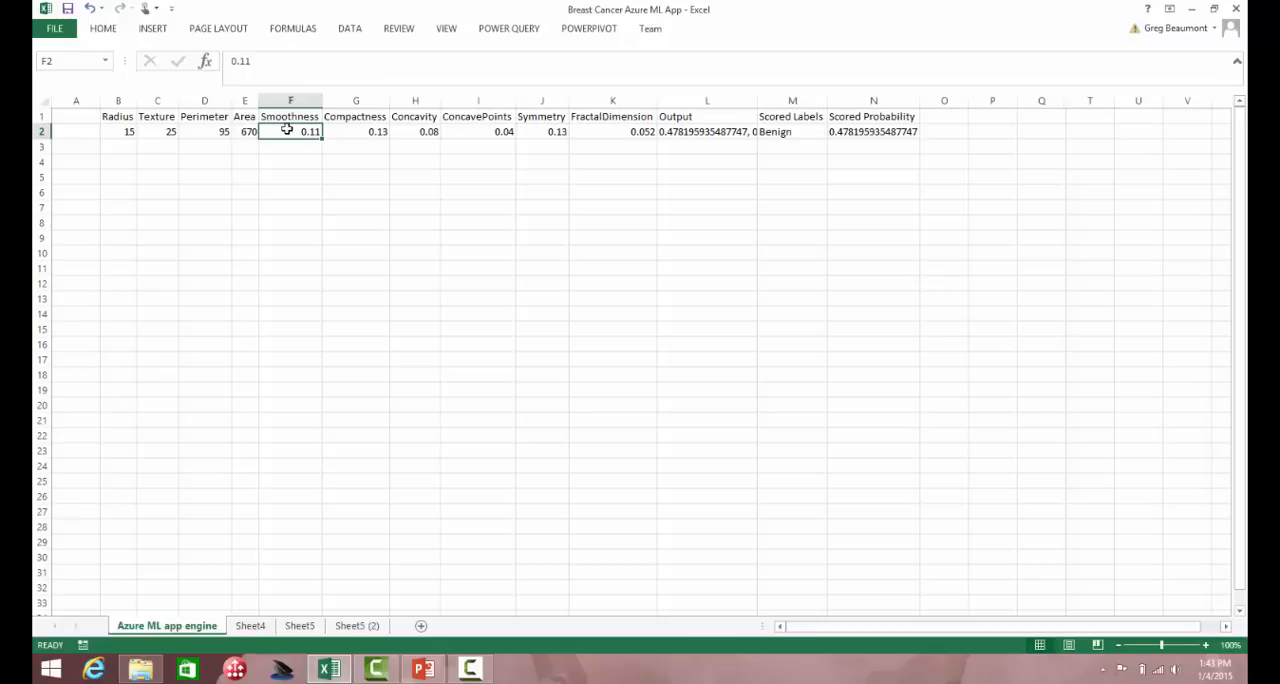
left_click(170, 132)
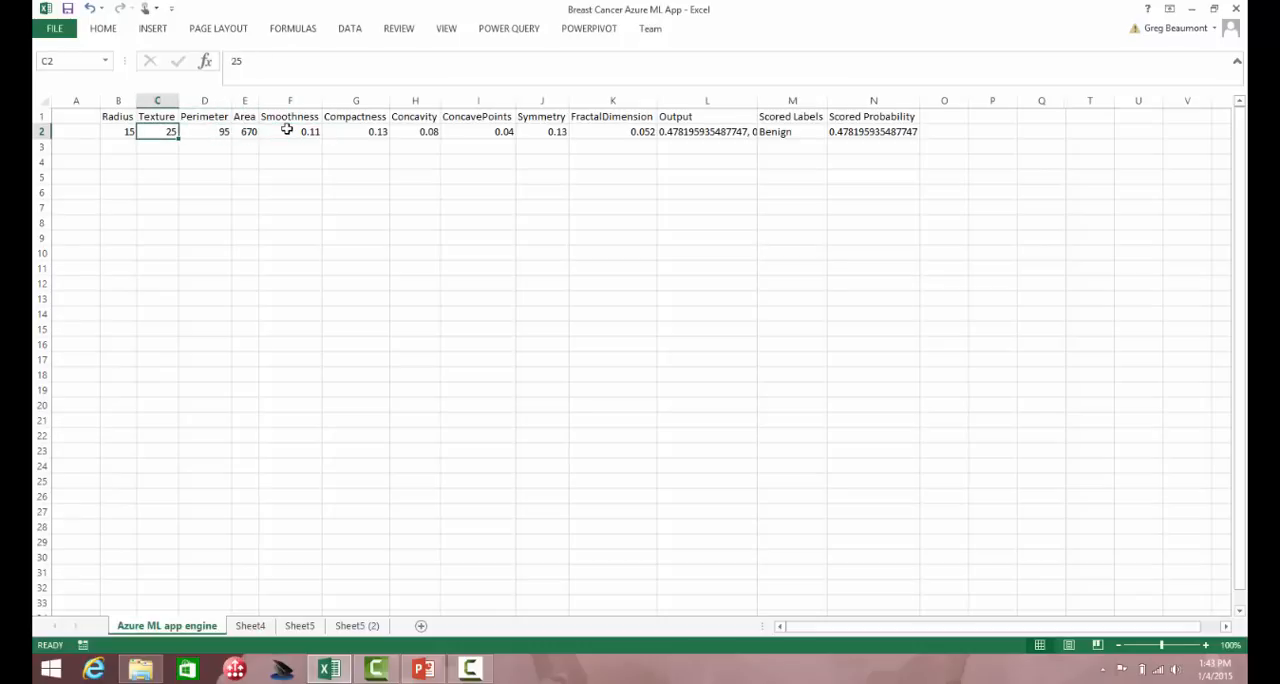
type("28")
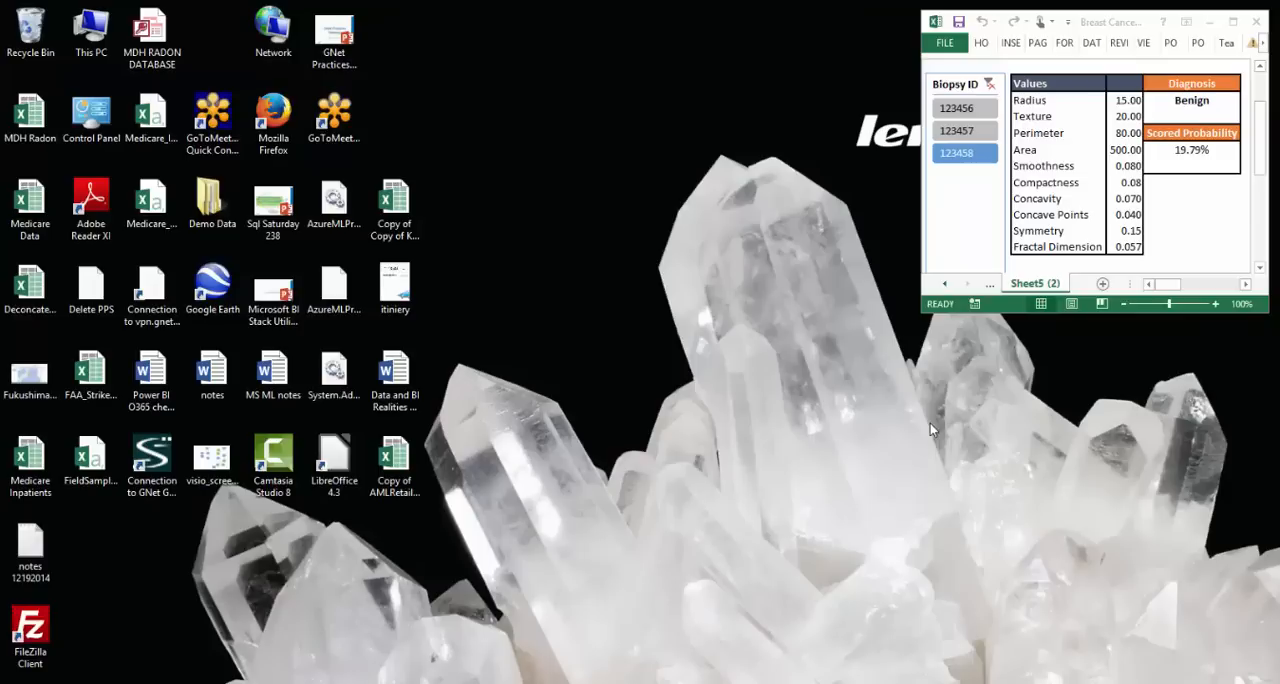
mouse_move(764, 476)
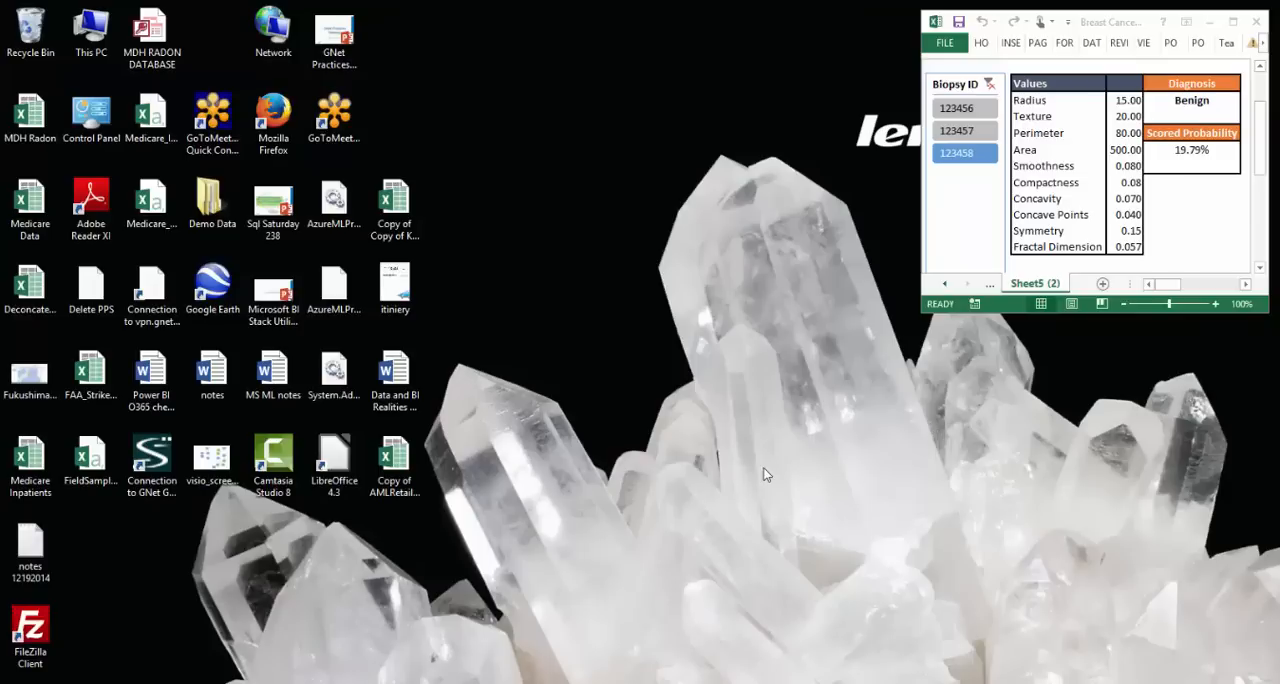